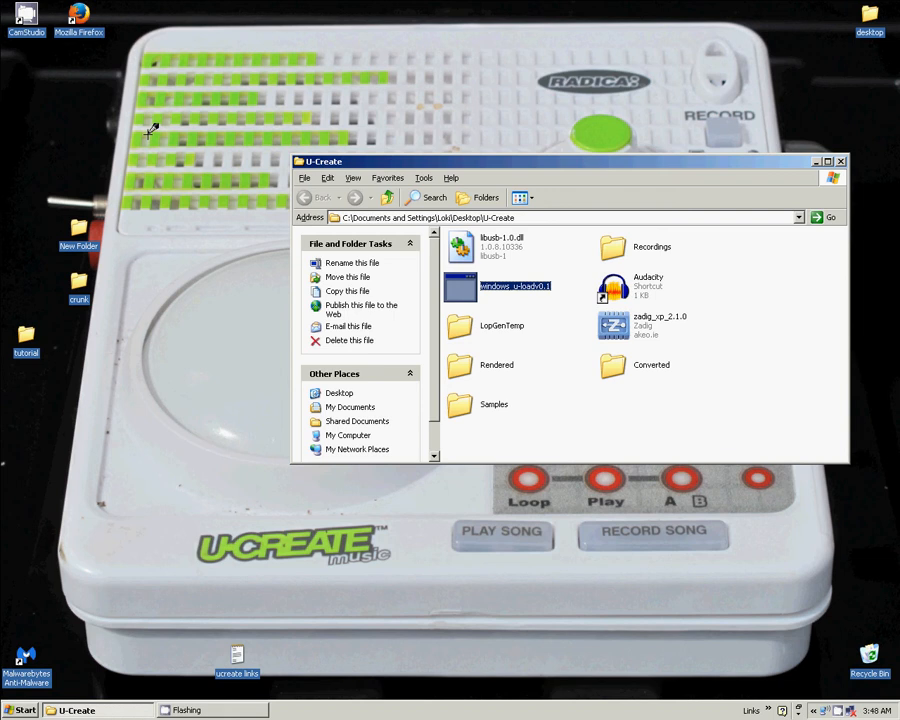
mouse_move(393, 471)
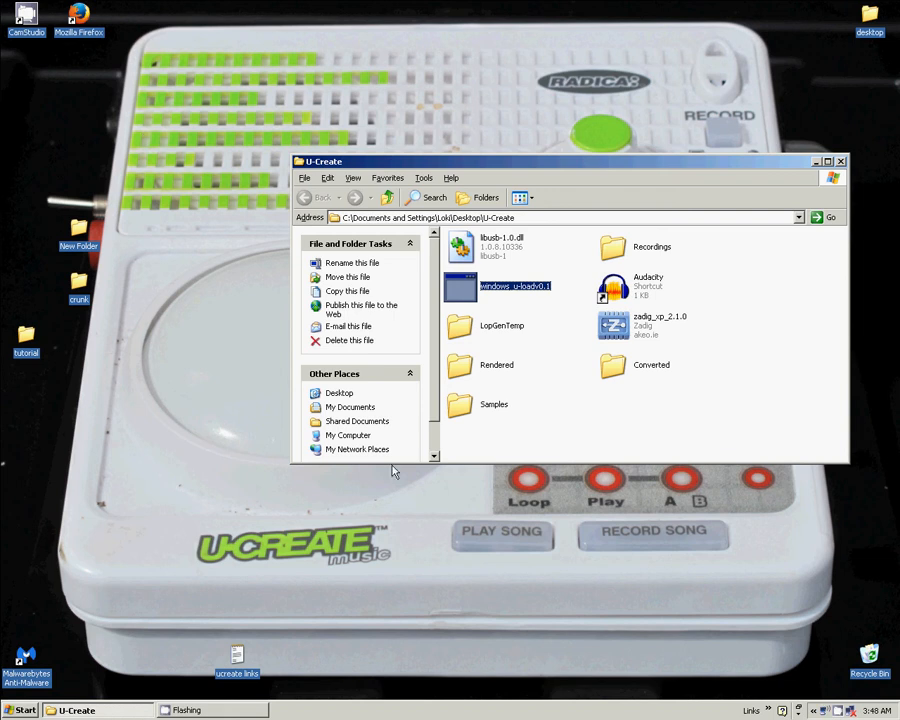
mouse_move(378, 540)
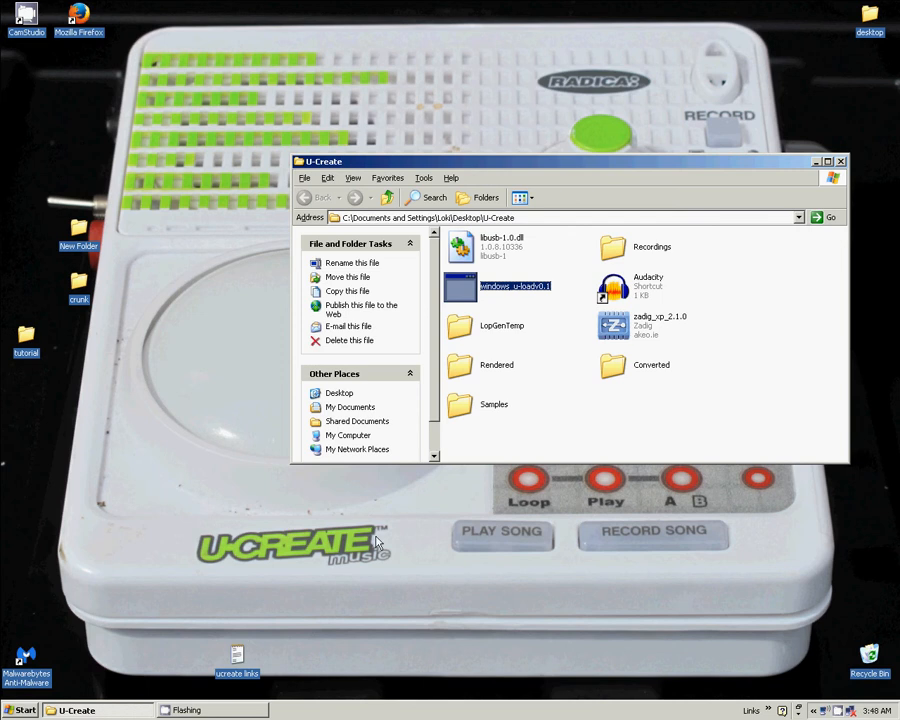
mouse_move(611, 325)
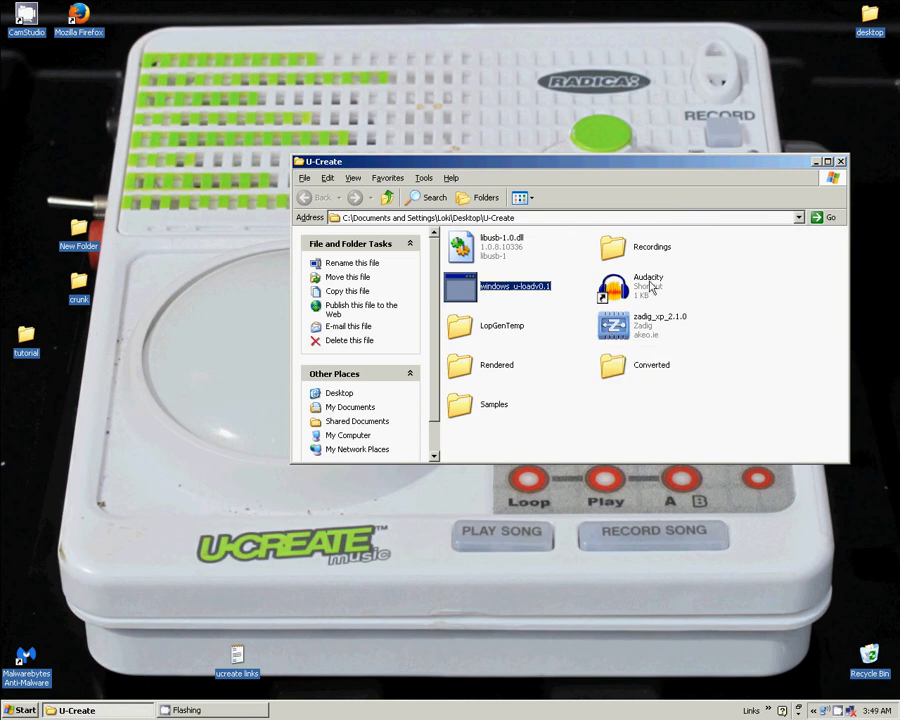
mouse_move(595, 335)
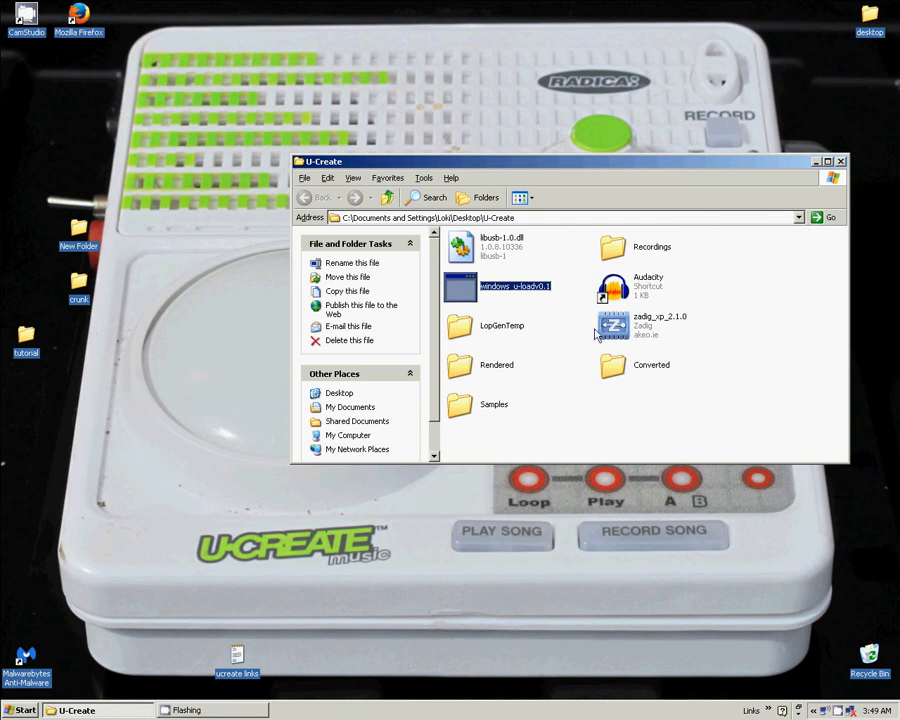
mouse_move(501, 338)
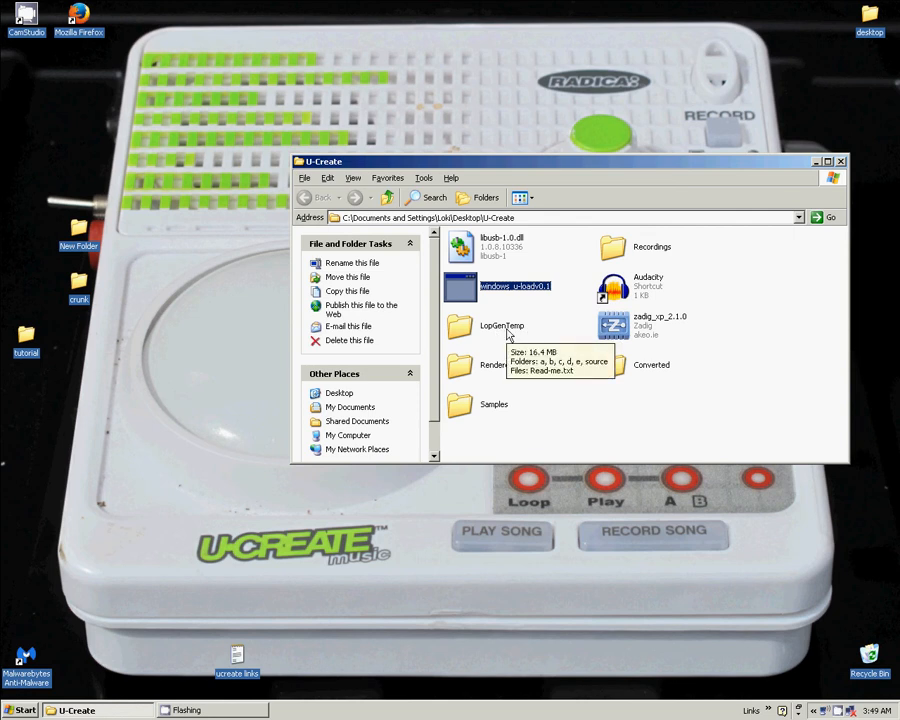
mouse_move(507, 307)
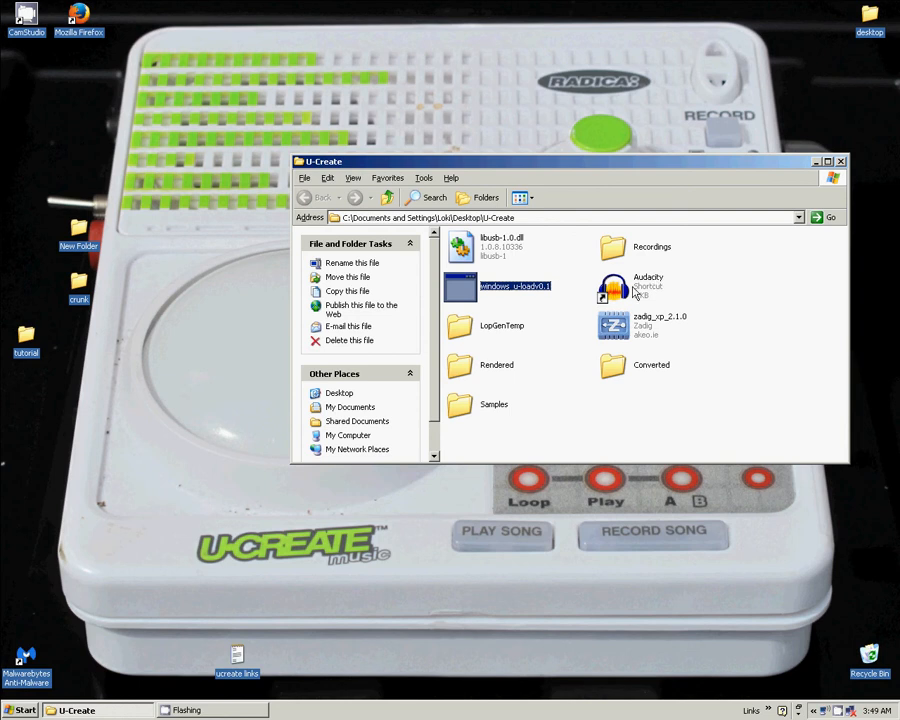
mouse_move(638, 293)
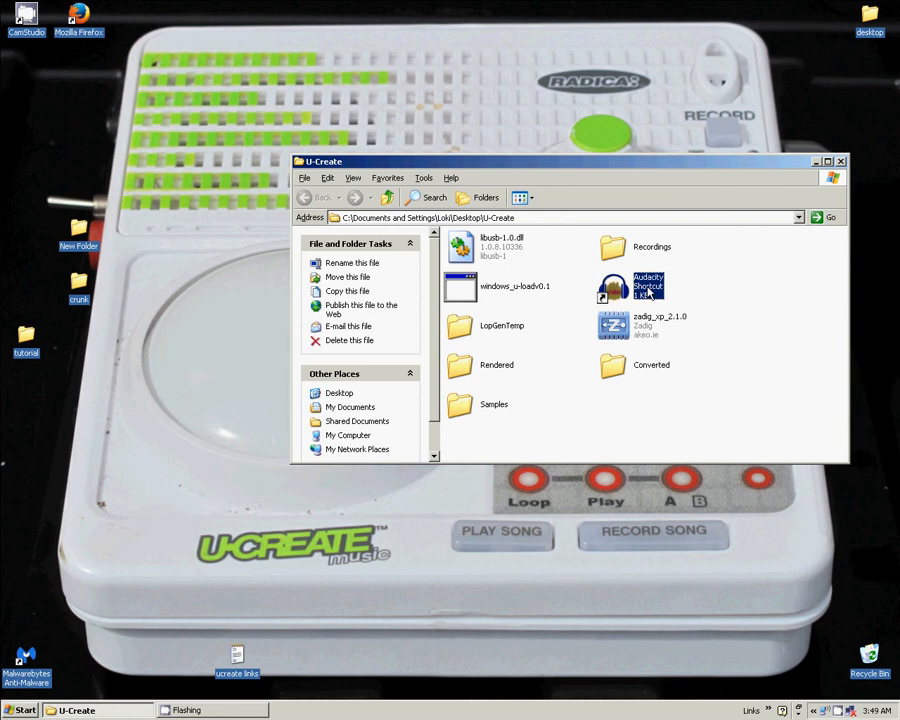
Launch Audacity and dismiss the Welcome to Audacity dialog.
double_click(648, 287)
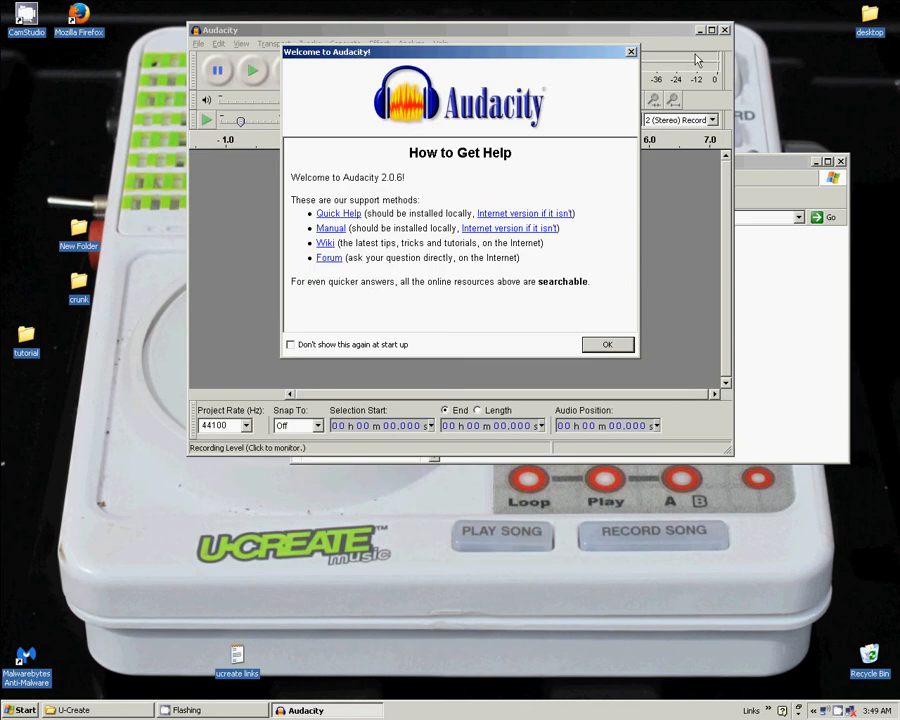
left_click(607, 344)
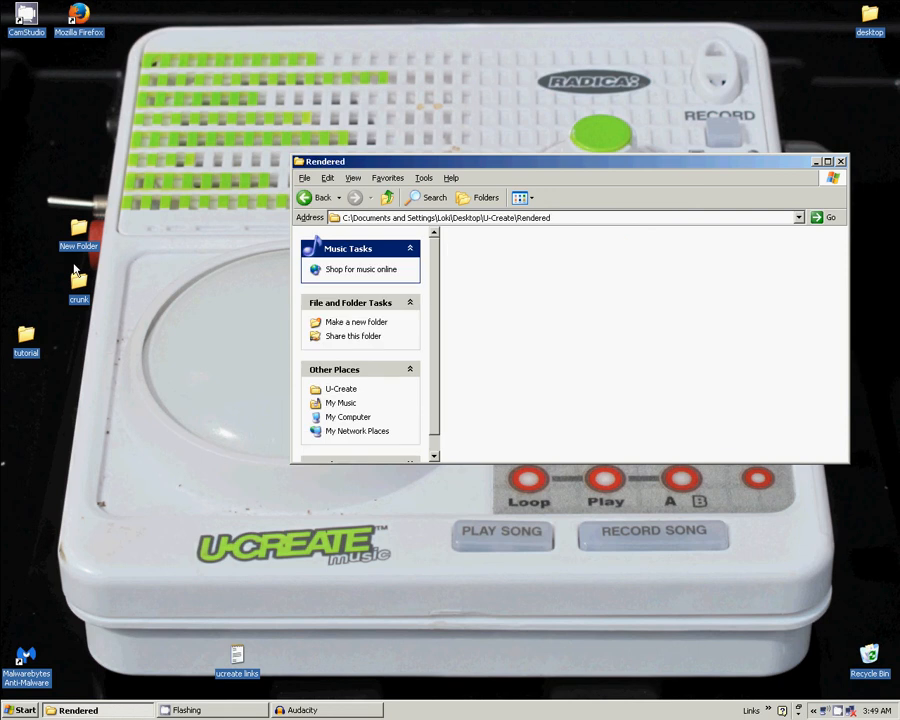
Open the crunk folder of samples from the desktop.
double_click(78, 279)
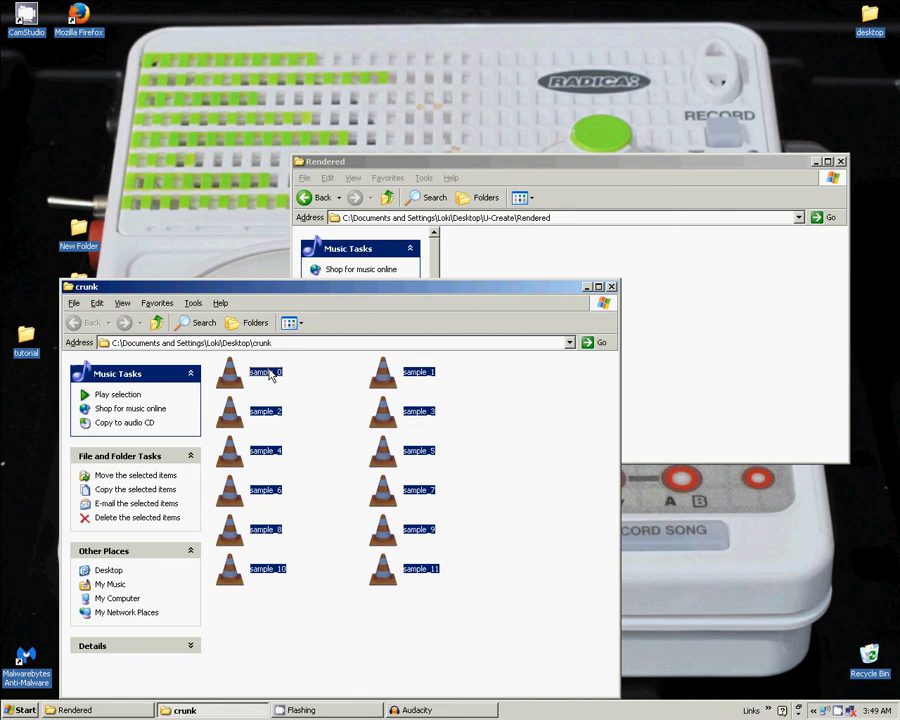
mouse_move(421, 568)
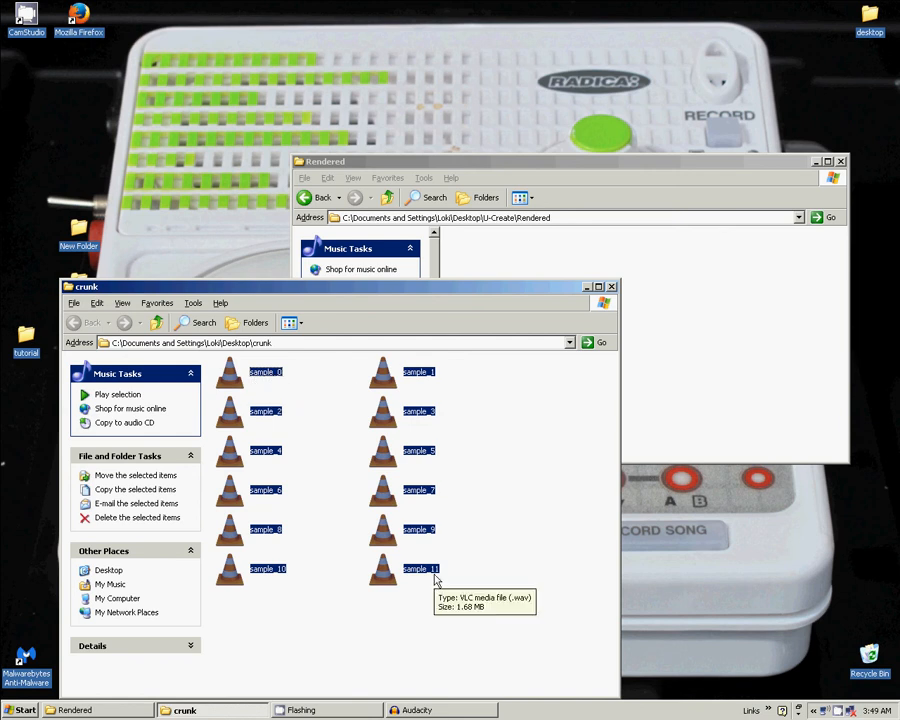
mouse_move(256, 387)
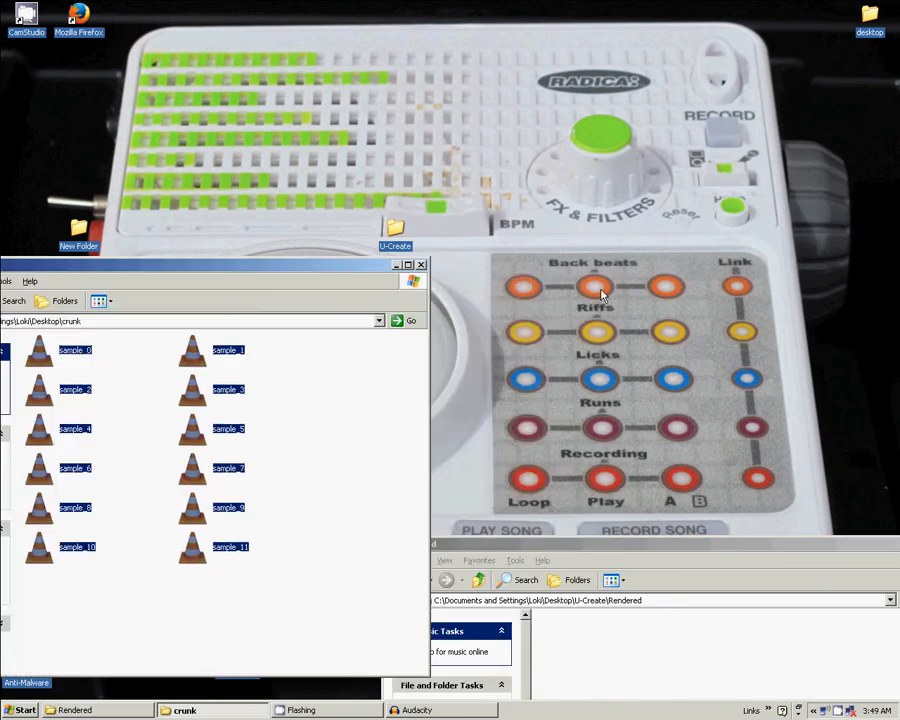
mouse_move(525, 337)
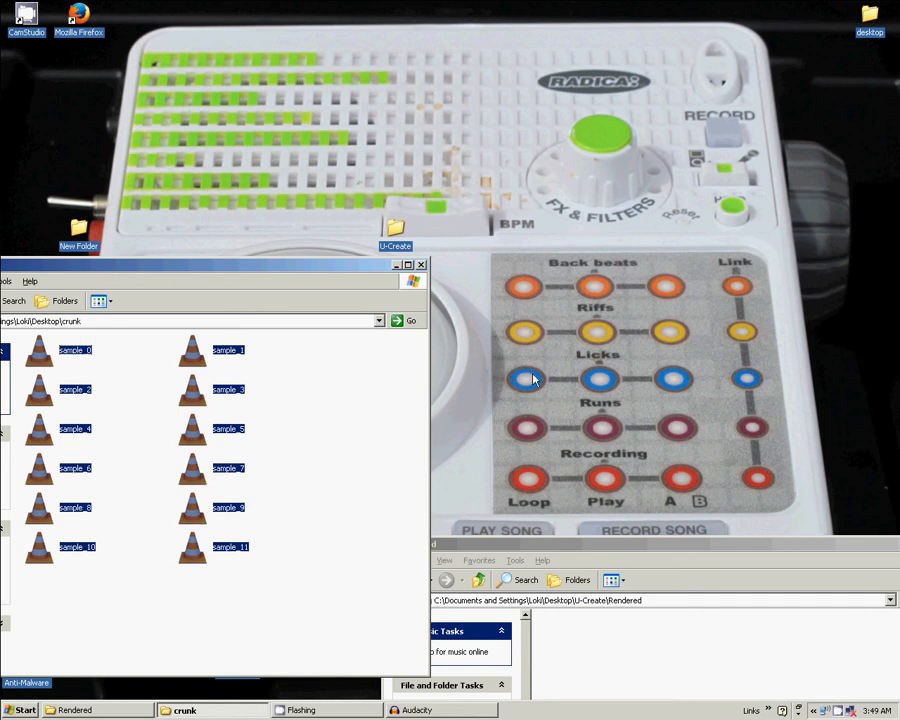
mouse_move(678, 428)
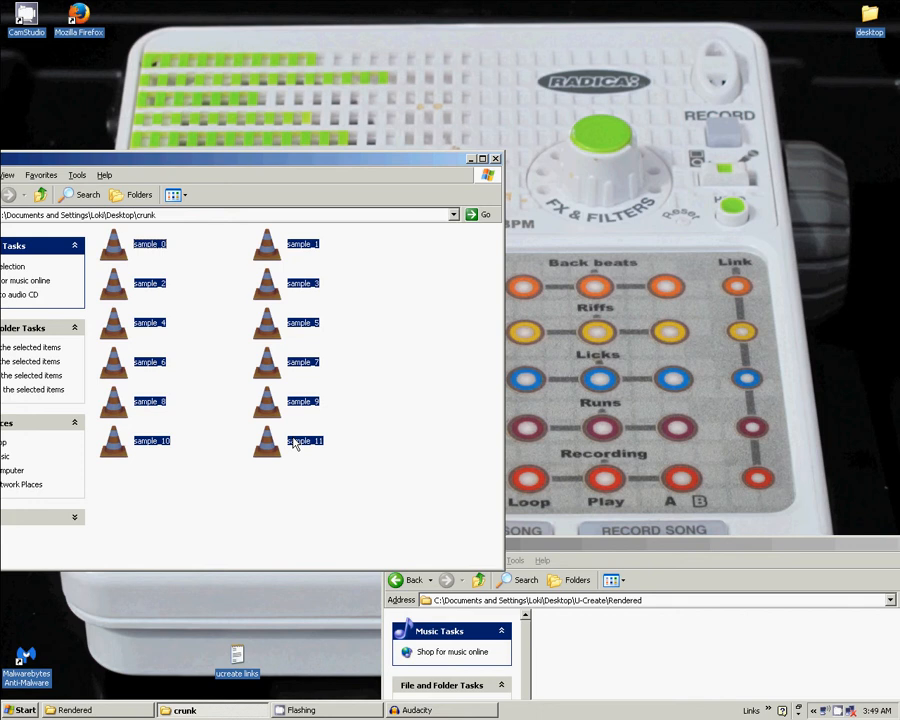
mouse_move(355, 153)
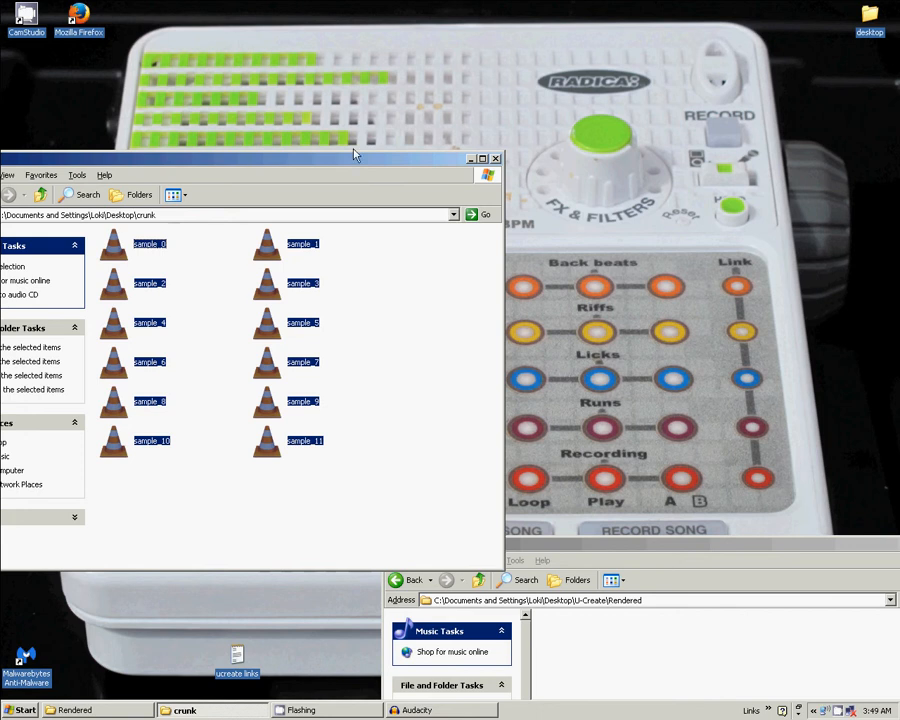
mouse_move(407, 160)
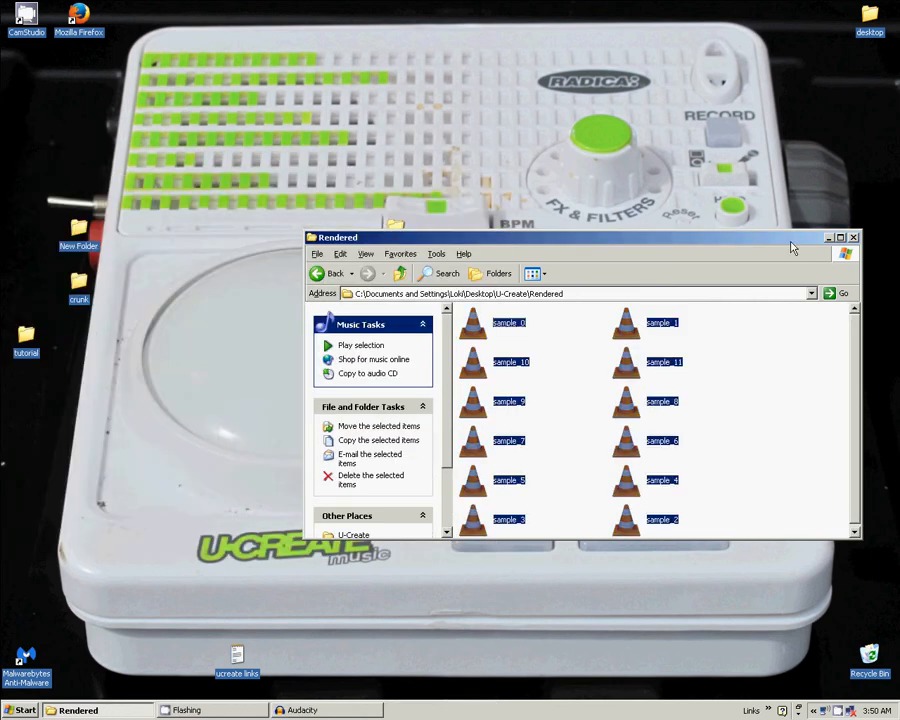
Import the twelve Rendered samples via File > Import > Audio, accepting the import warning.
left_click(318, 273)
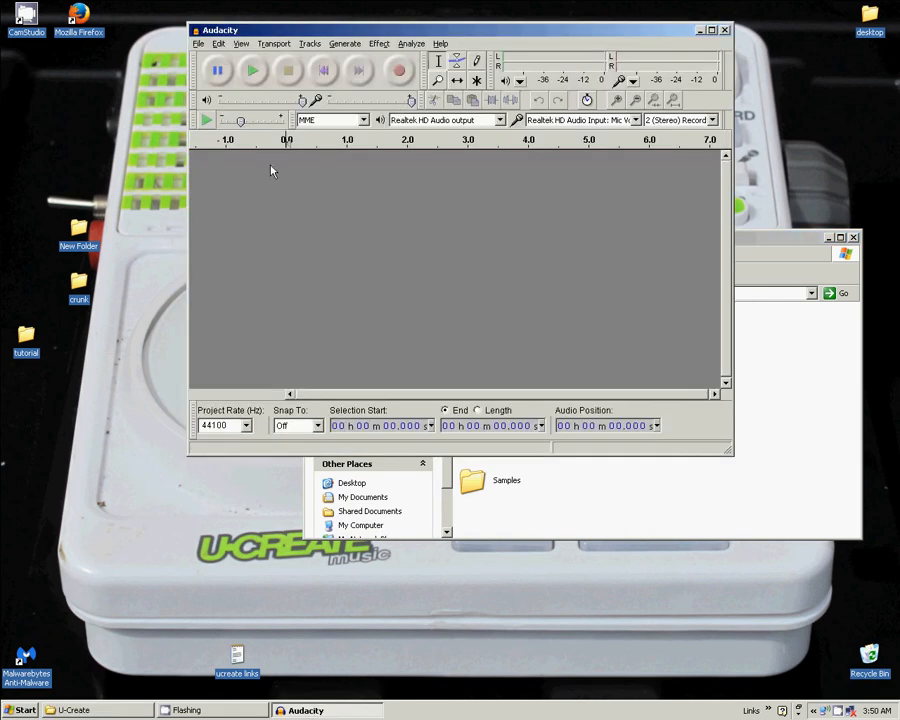
left_click(199, 43)
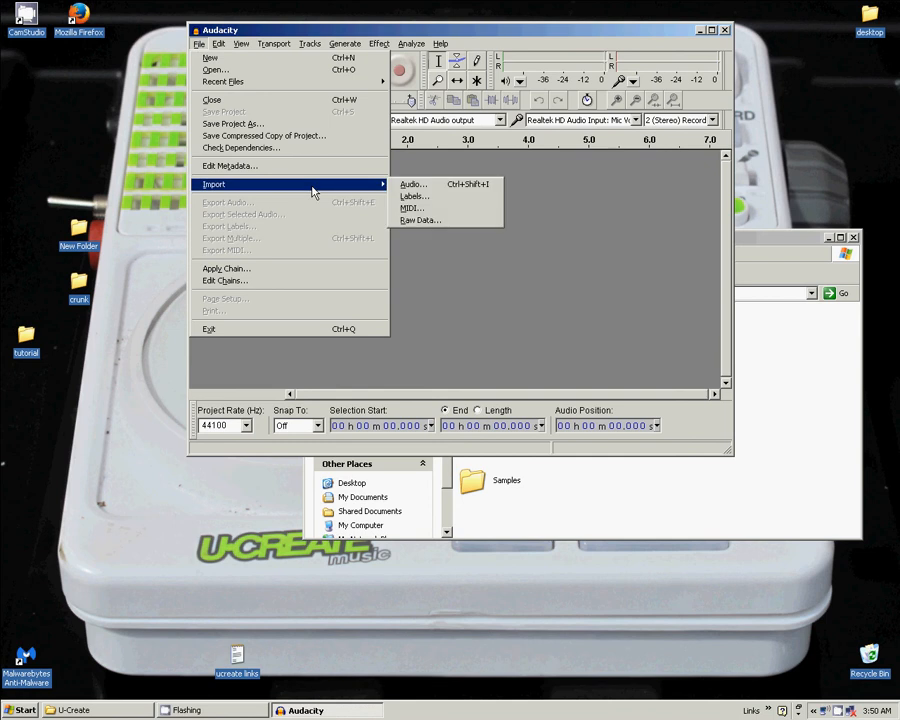
mouse_move(412, 184)
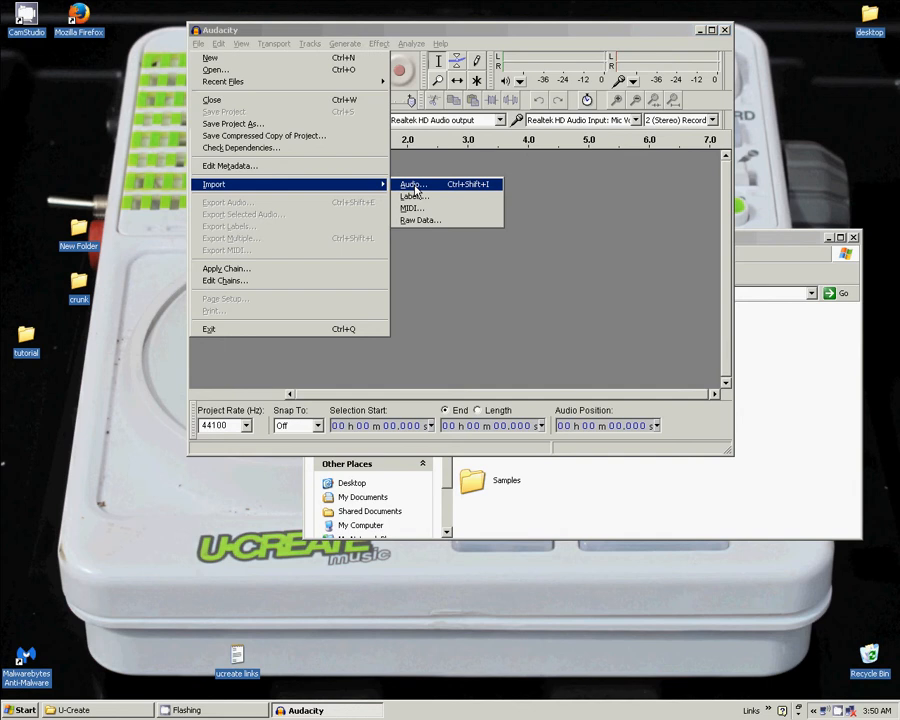
left_click(413, 184)
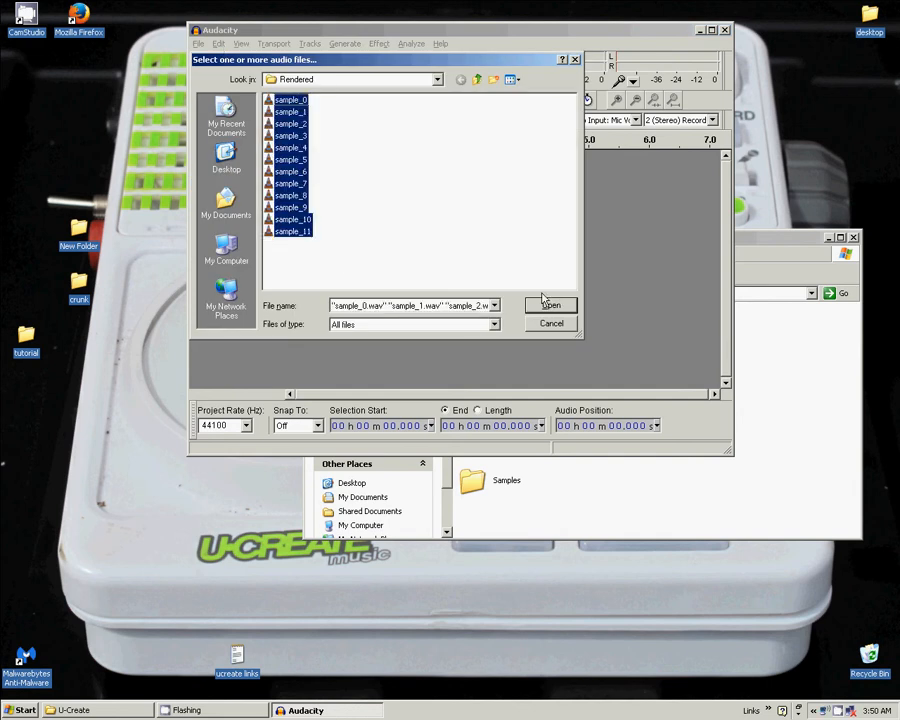
left_click(550, 305)
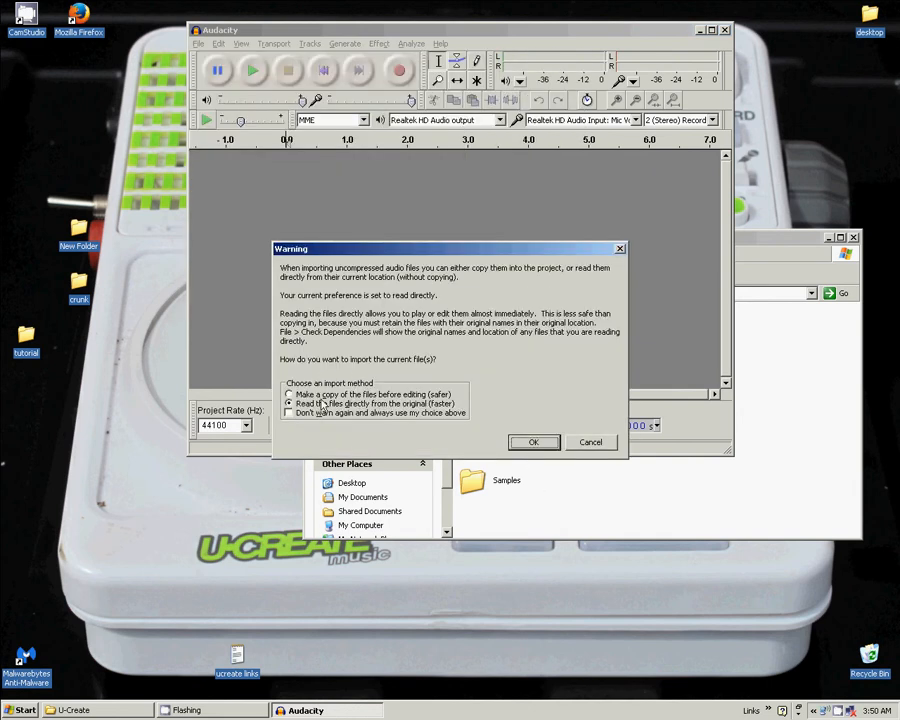
left_click(533, 442)
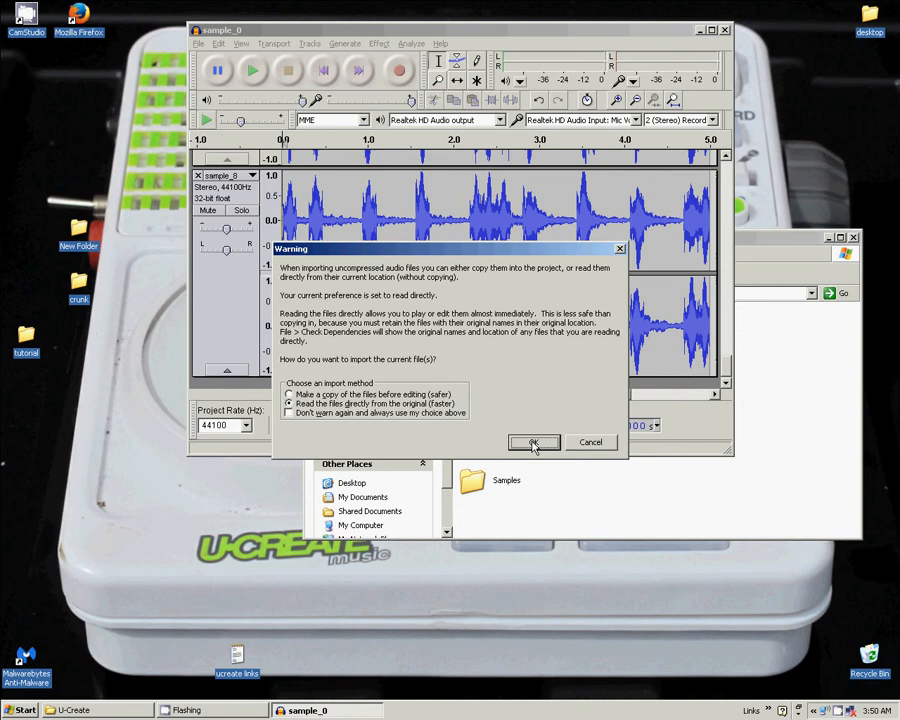
Accept the next import warning and set the project rate to 8000 Hz.
left_click(533, 442)
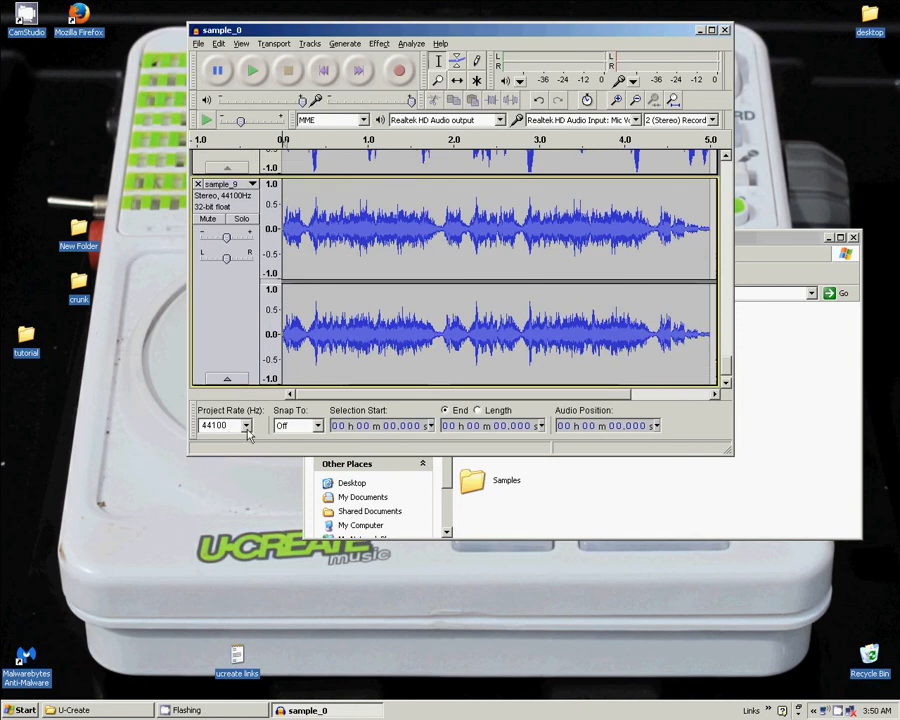
left_click(247, 425)
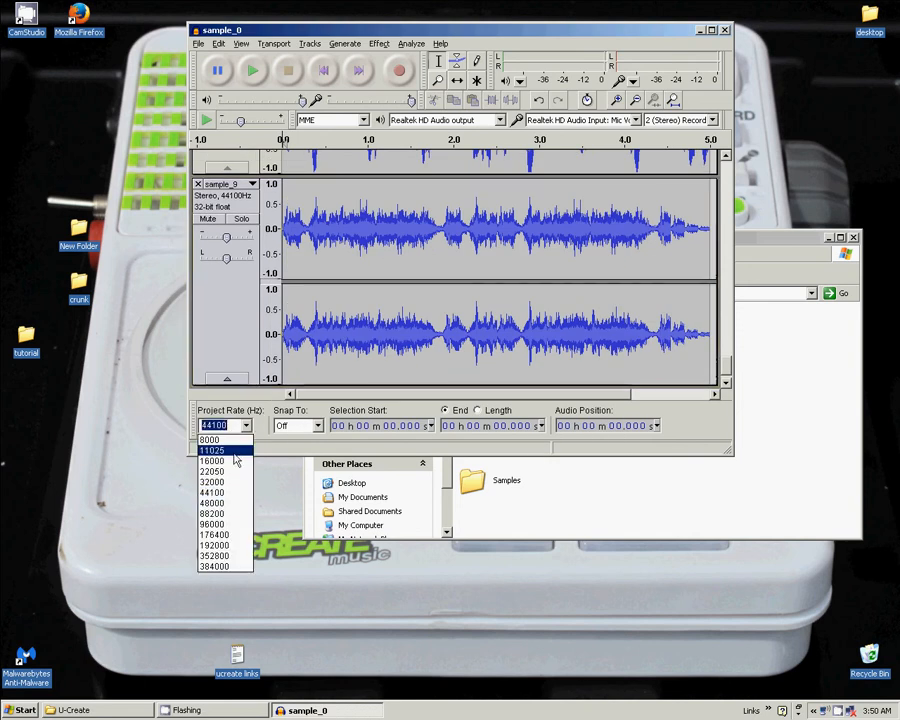
left_click(209, 440)
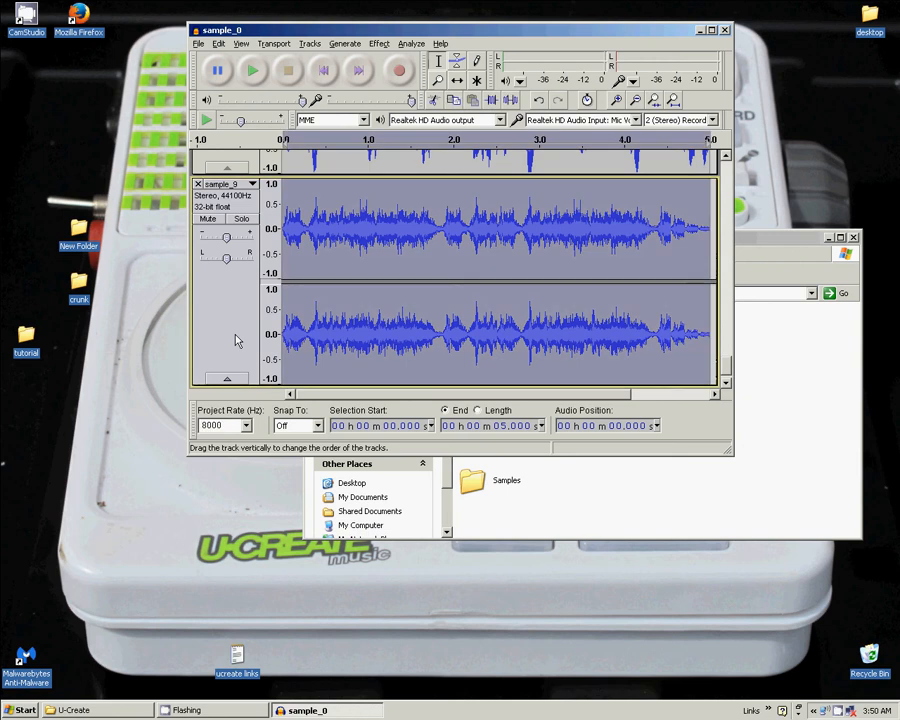
scroll("down", 3)
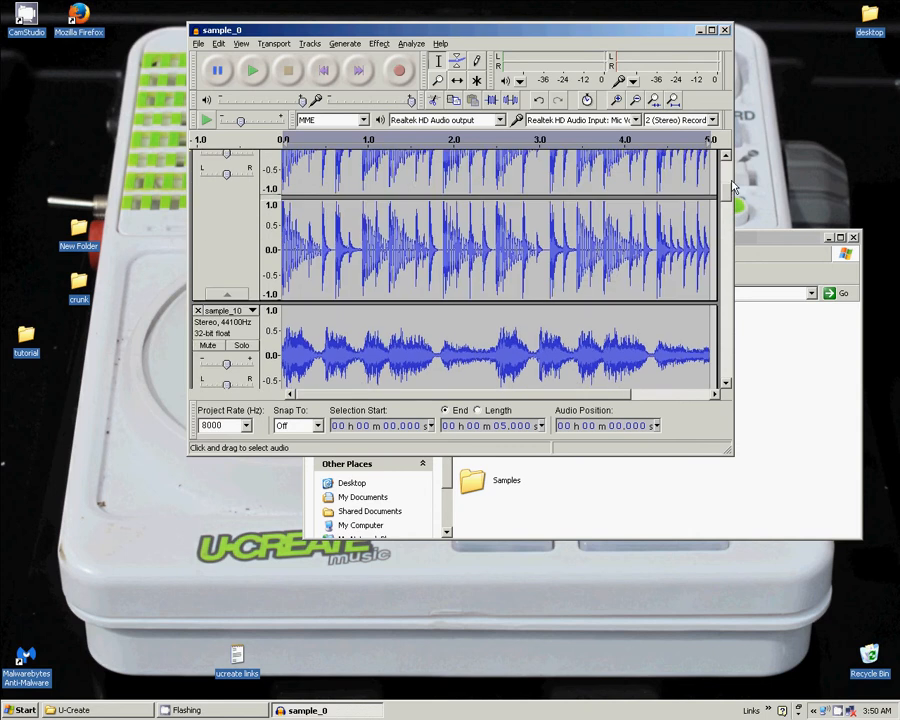
scroll("down", 3)
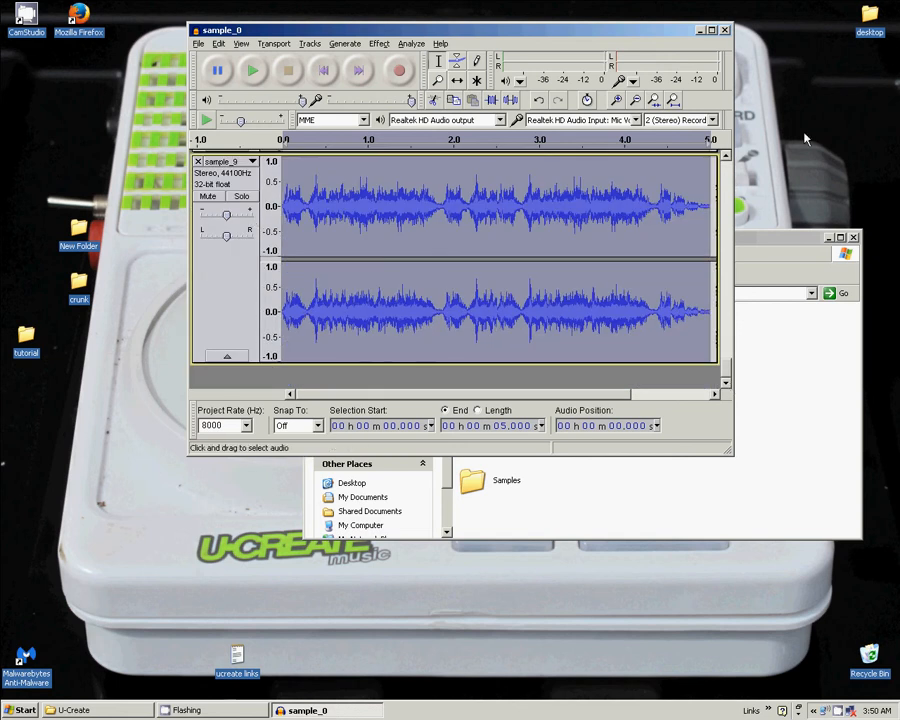
mouse_move(288, 150)
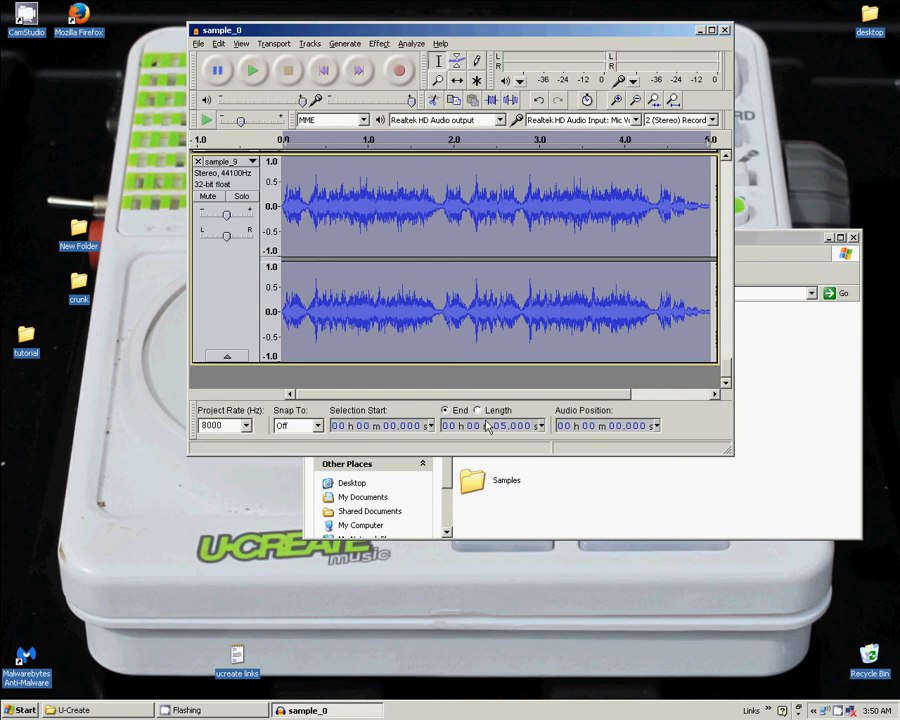
mouse_move(505, 428)
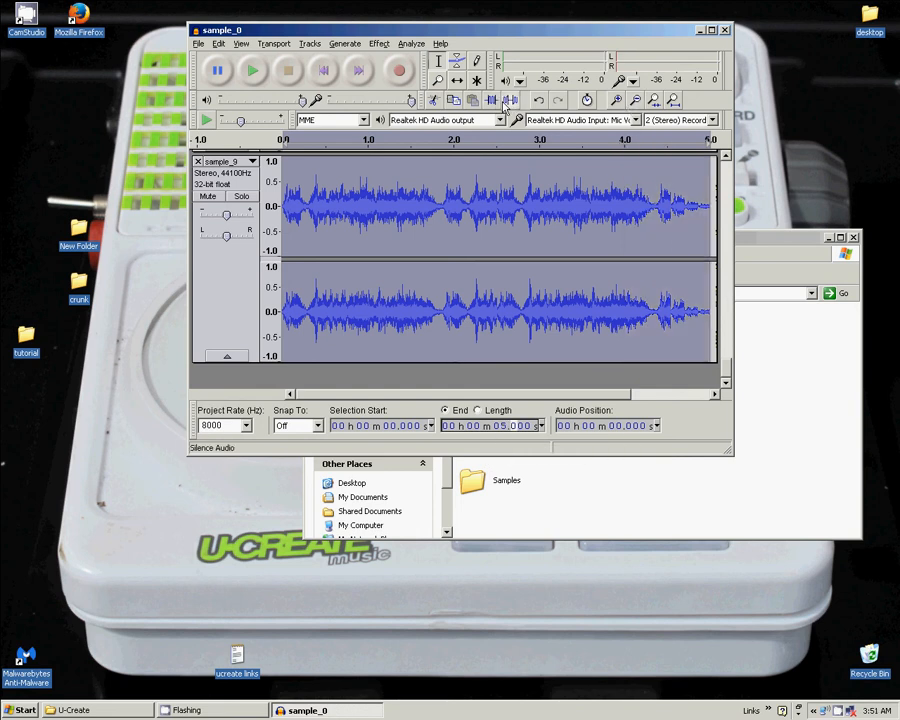
mouse_move(491, 99)
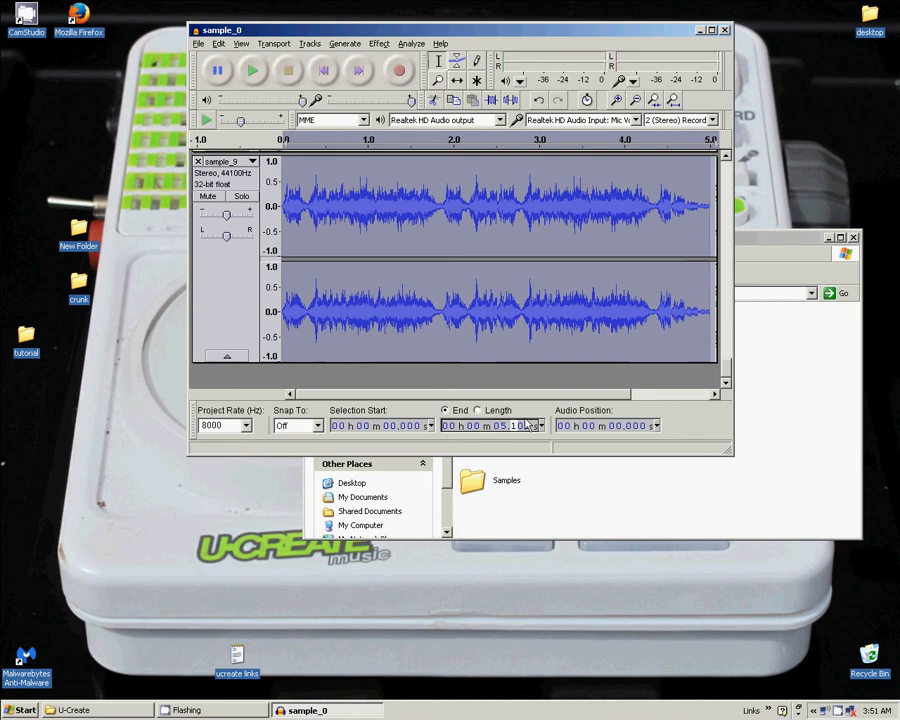
mouse_move(515, 425)
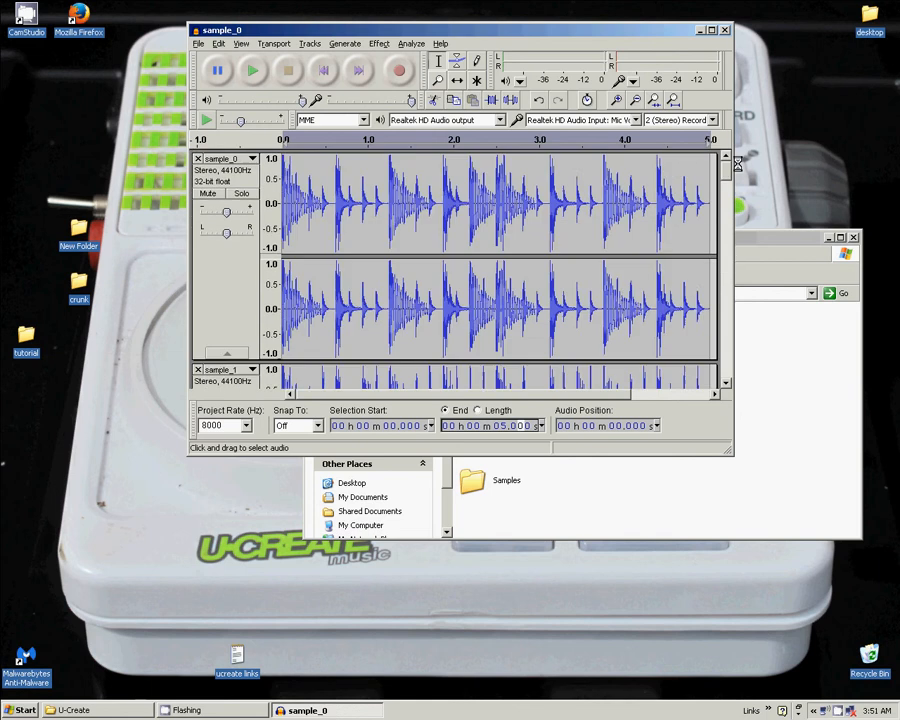
Open the File menu and move toward the export commands.
left_click(198, 43)
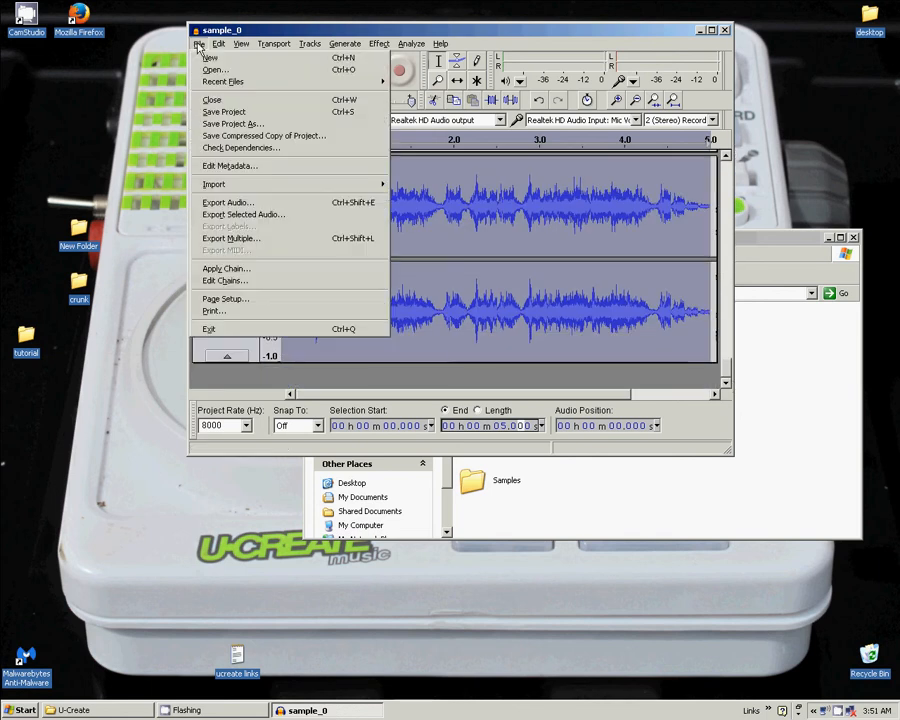
mouse_move(228, 202)
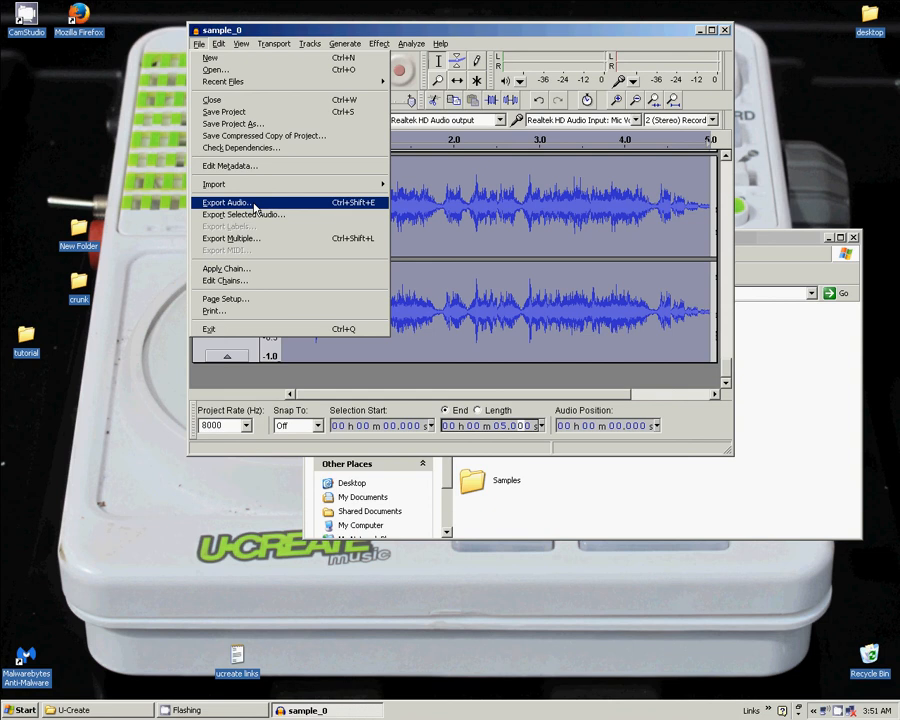
left_click(226, 202)
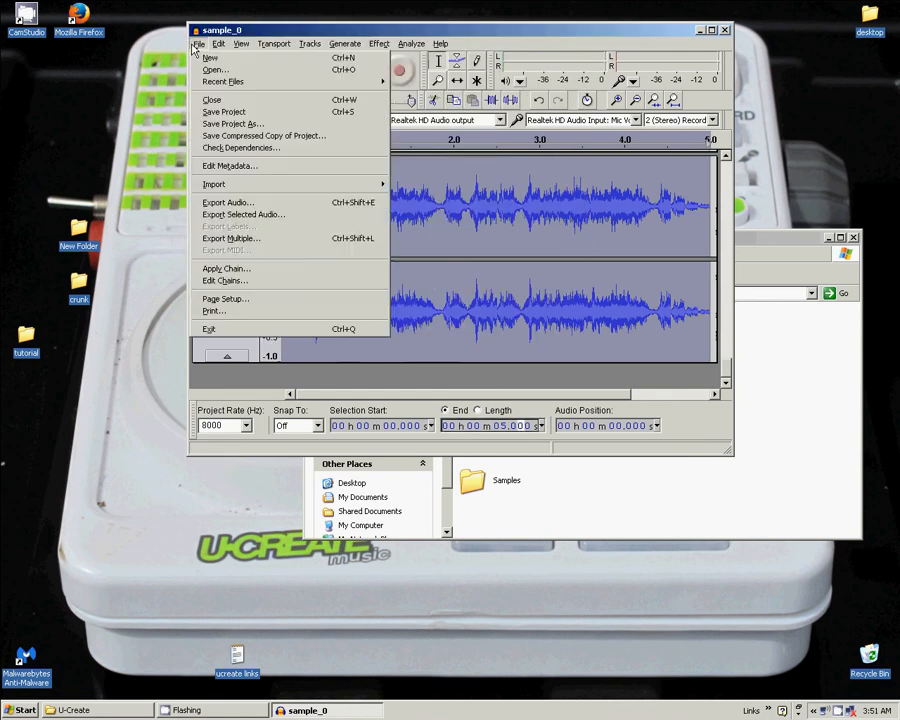
mouse_move(231, 238)
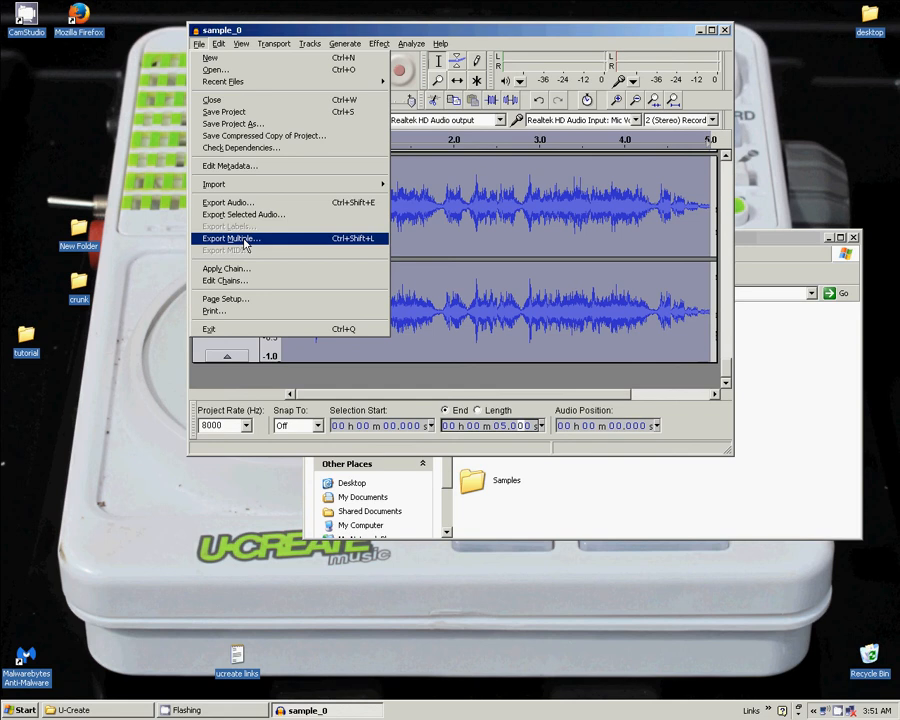
In Export Multiple, choose Other uncompressed files as WAV, unsigned 8-bit PCM.
left_click(231, 238)
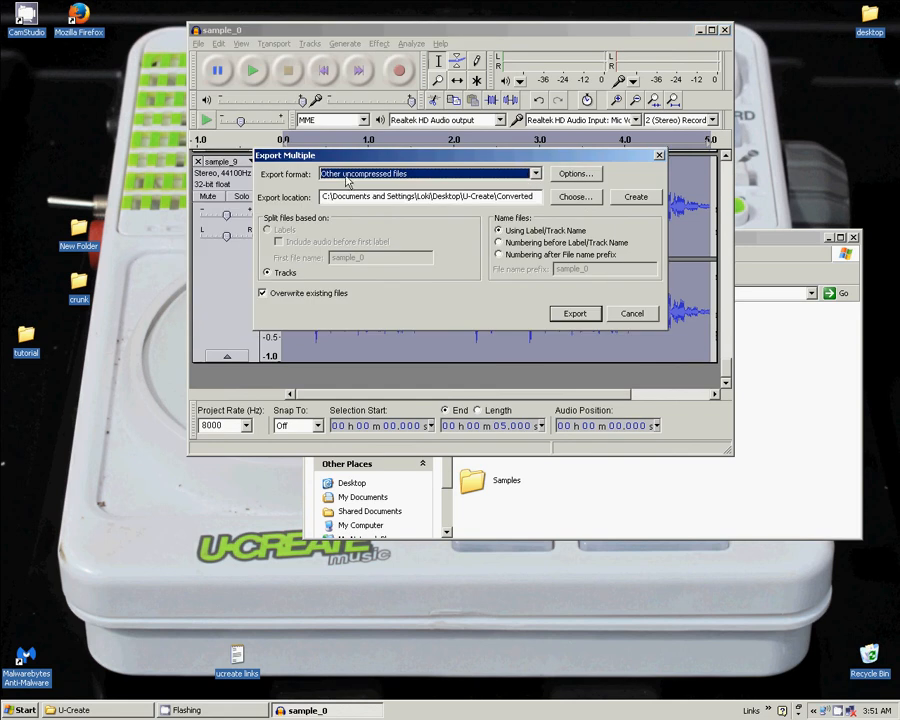
left_click(535, 173)
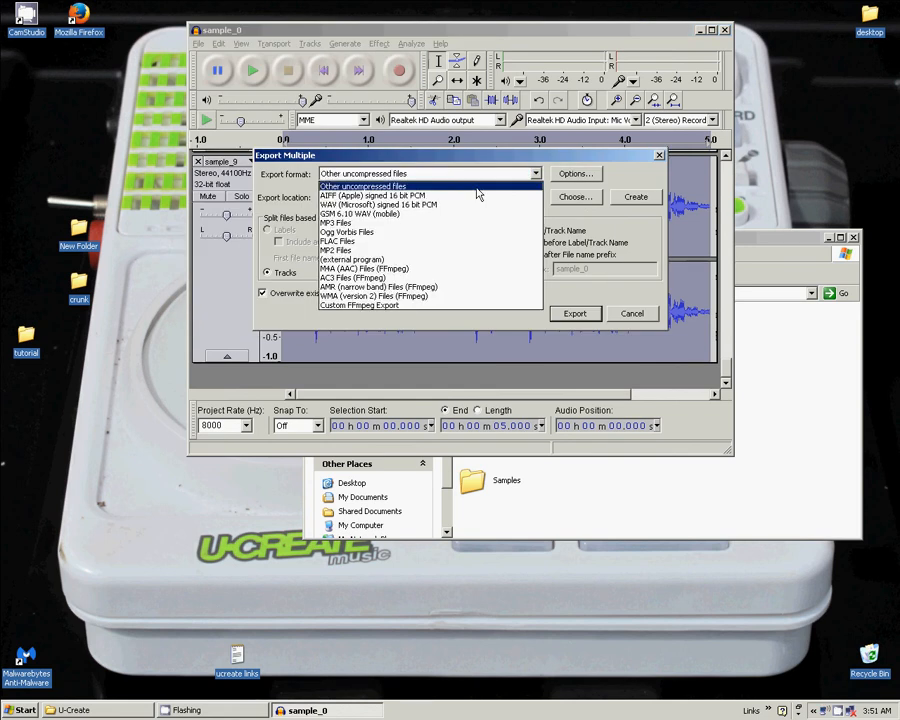
left_click(362, 186)
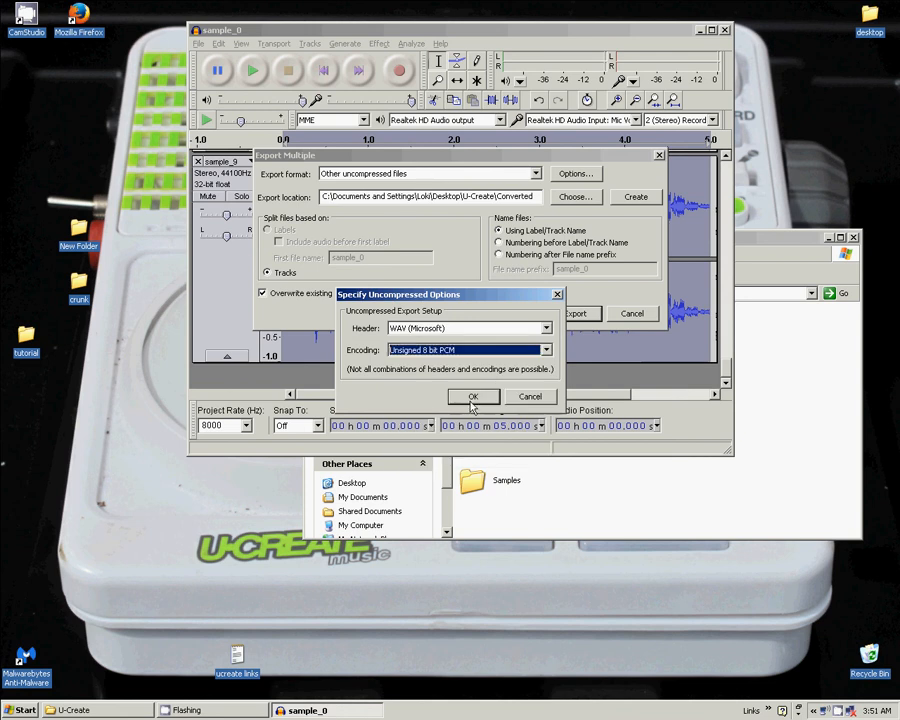
left_click(473, 396)
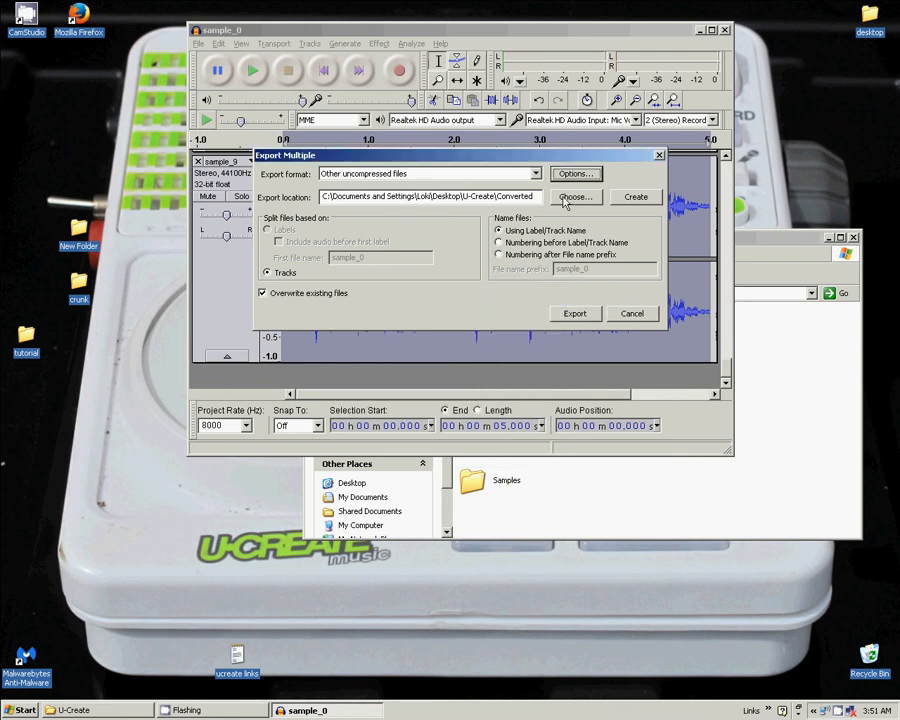
Set the Converted folder as the export location.
left_click(575, 196)
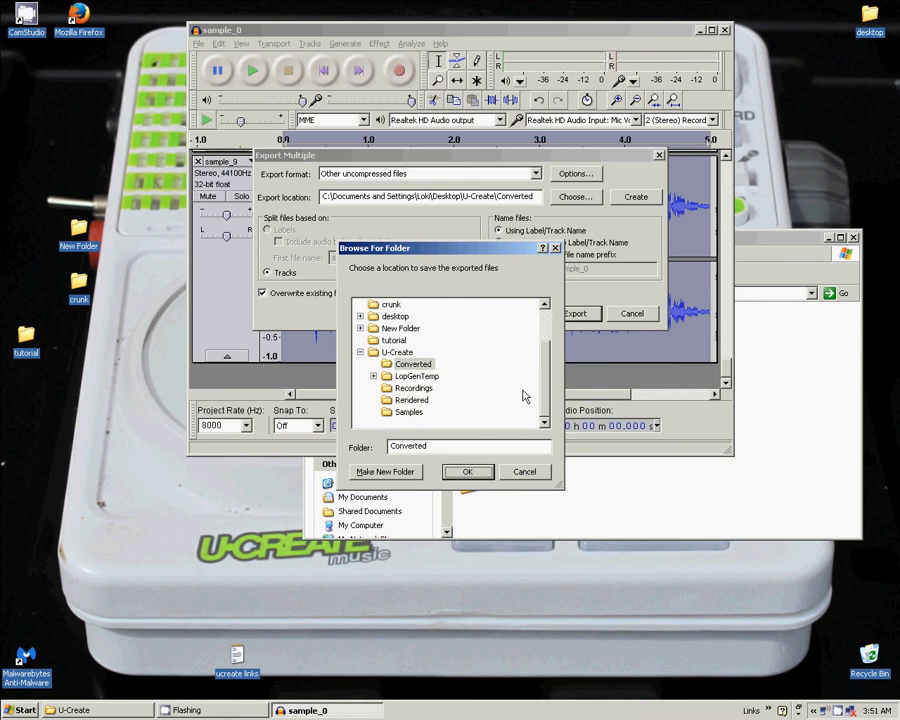
left_click(412, 363)
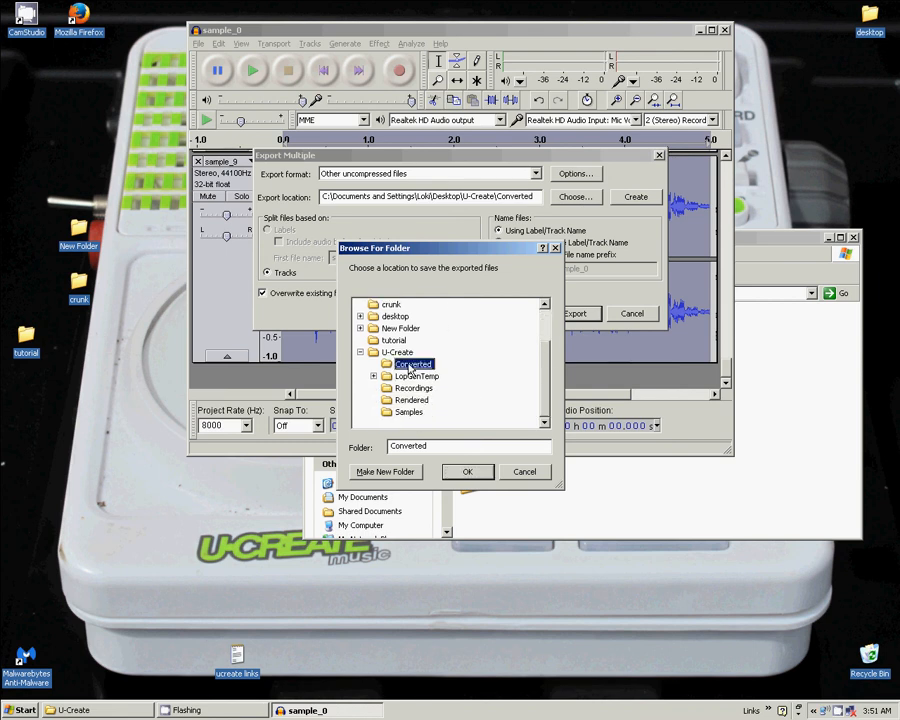
left_click(467, 471)
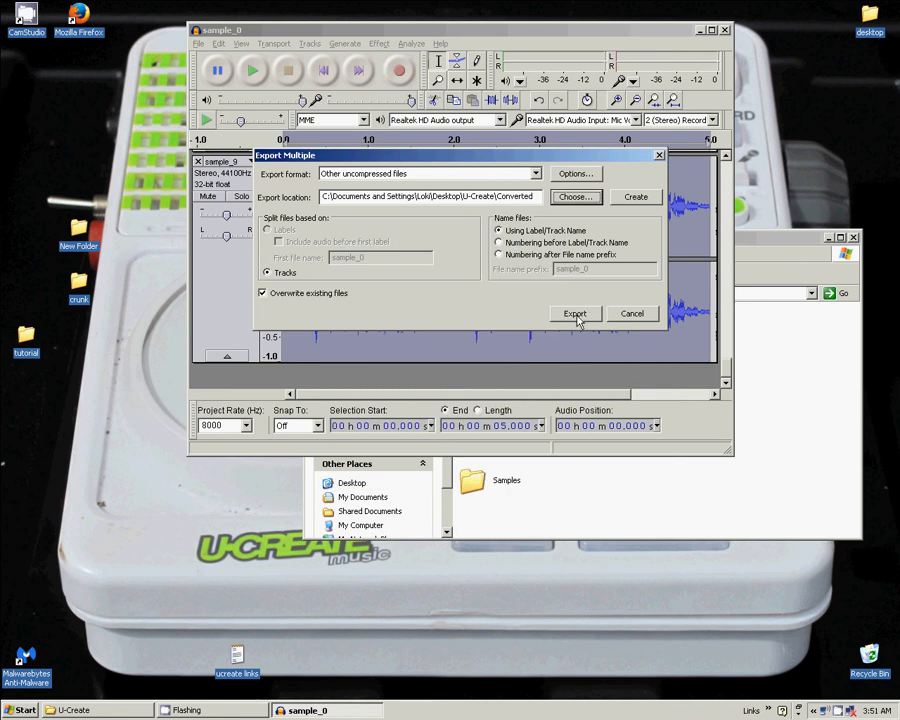
Export each track, clearing tags and accepting every Edit Metadata dialog.
left_click(575, 313)
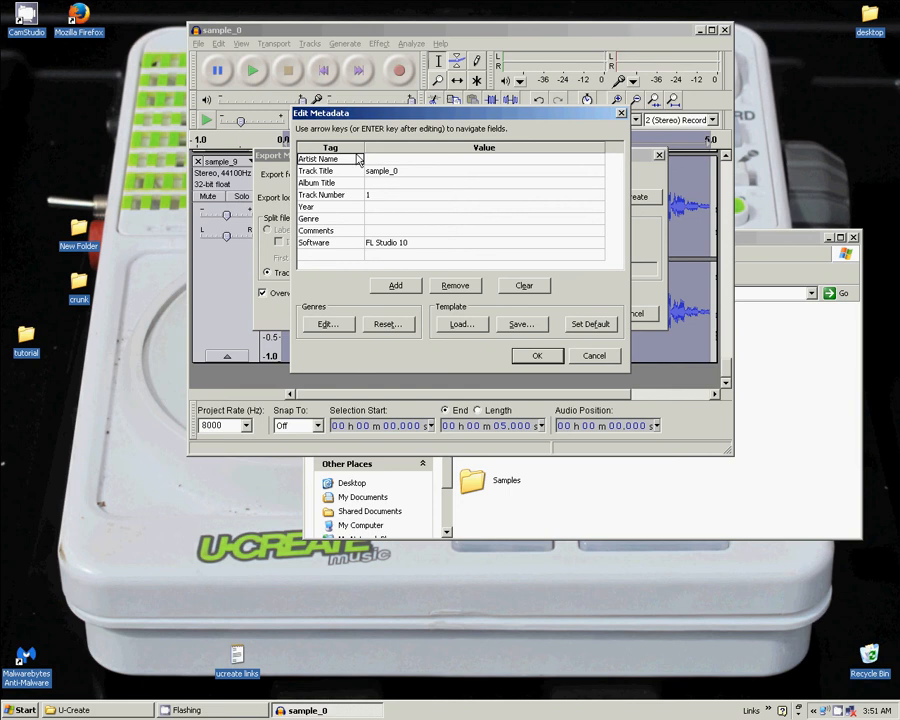
mouse_move(415, 310)
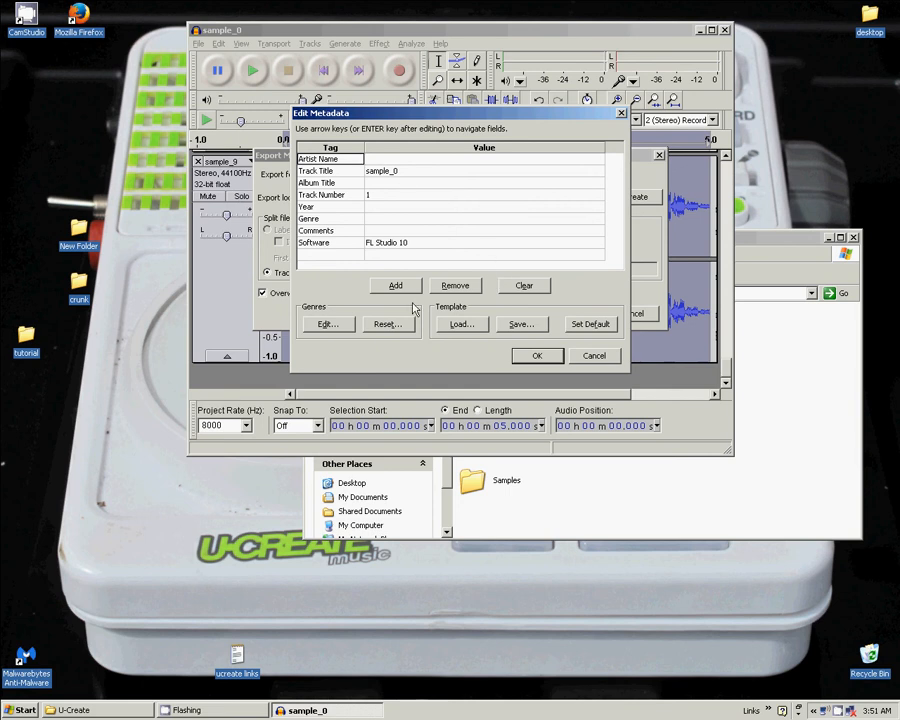
mouse_move(448, 248)
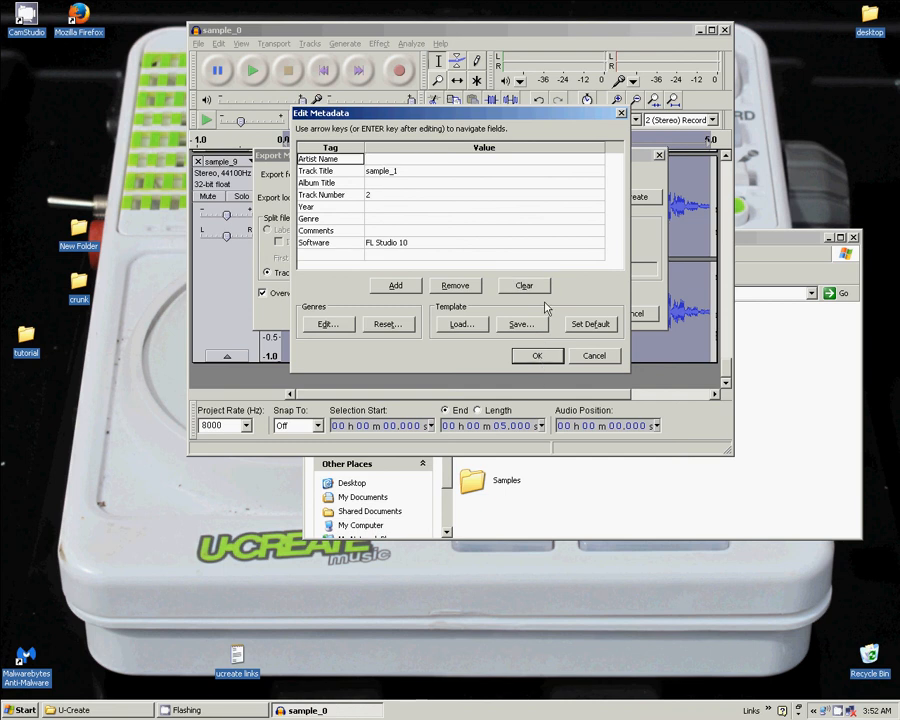
left_click(524, 285)
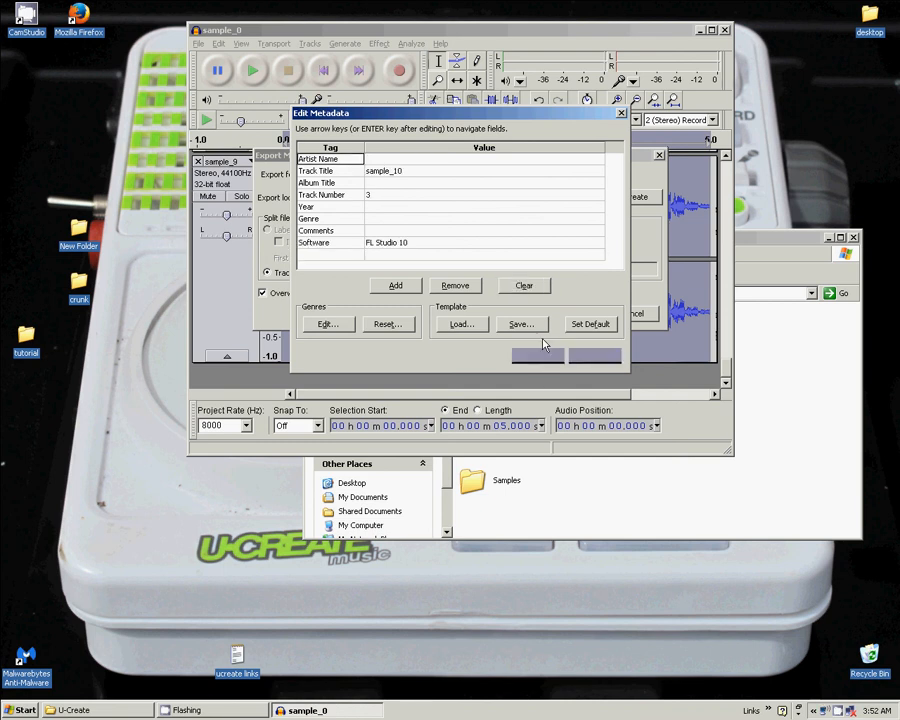
left_click(524, 285)
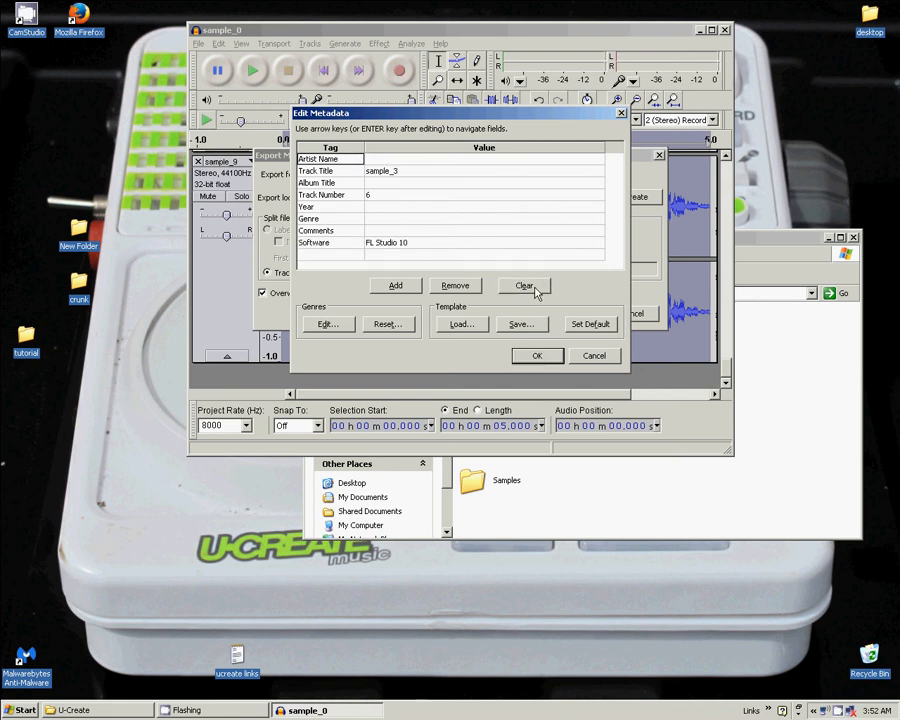
left_click(524, 285)
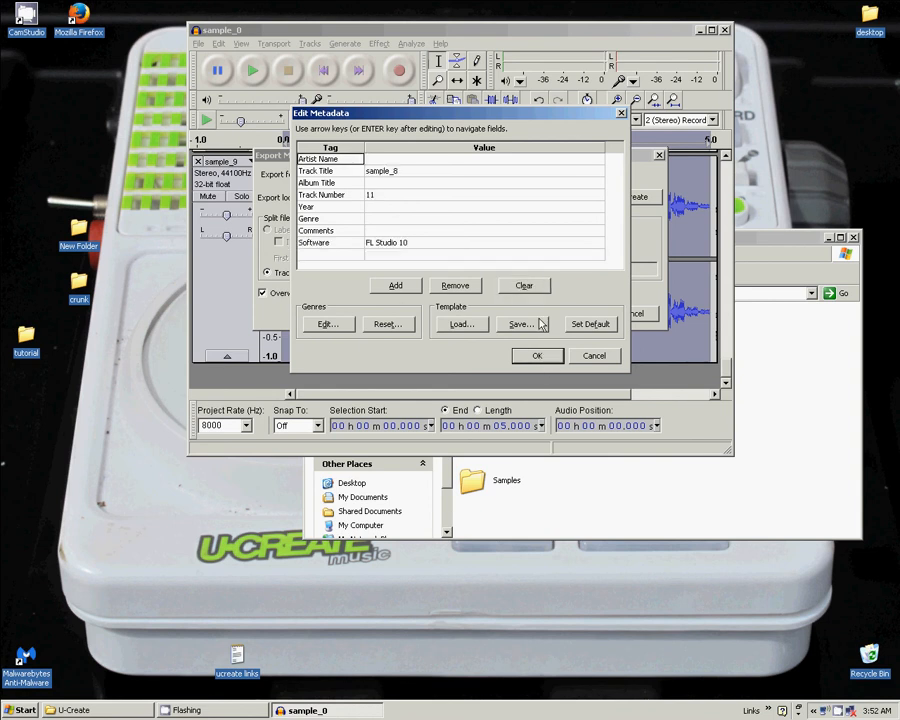
left_click(524, 285)
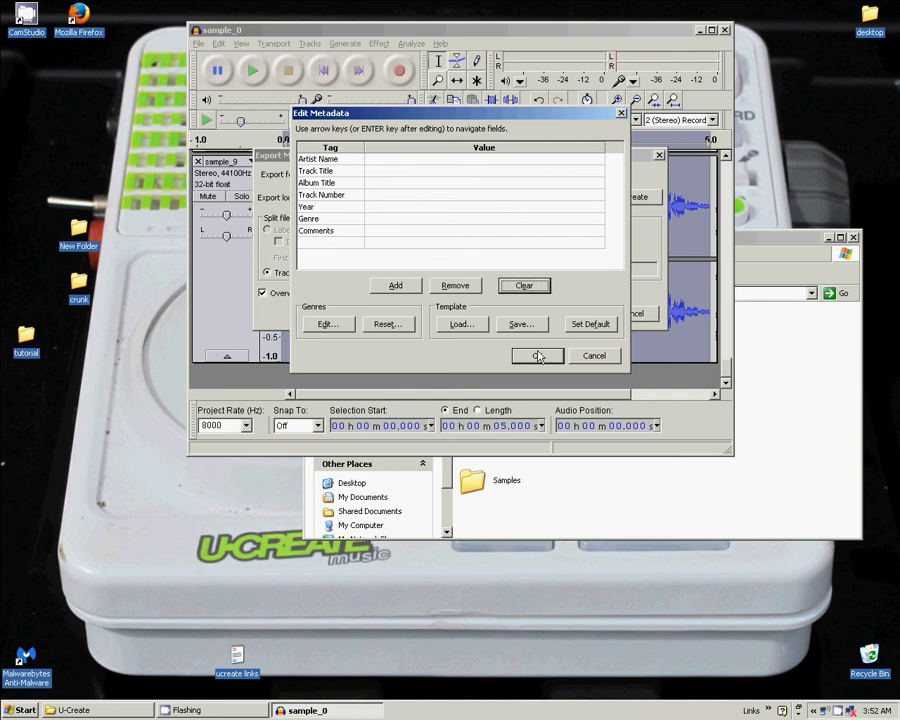
left_click(538, 355)
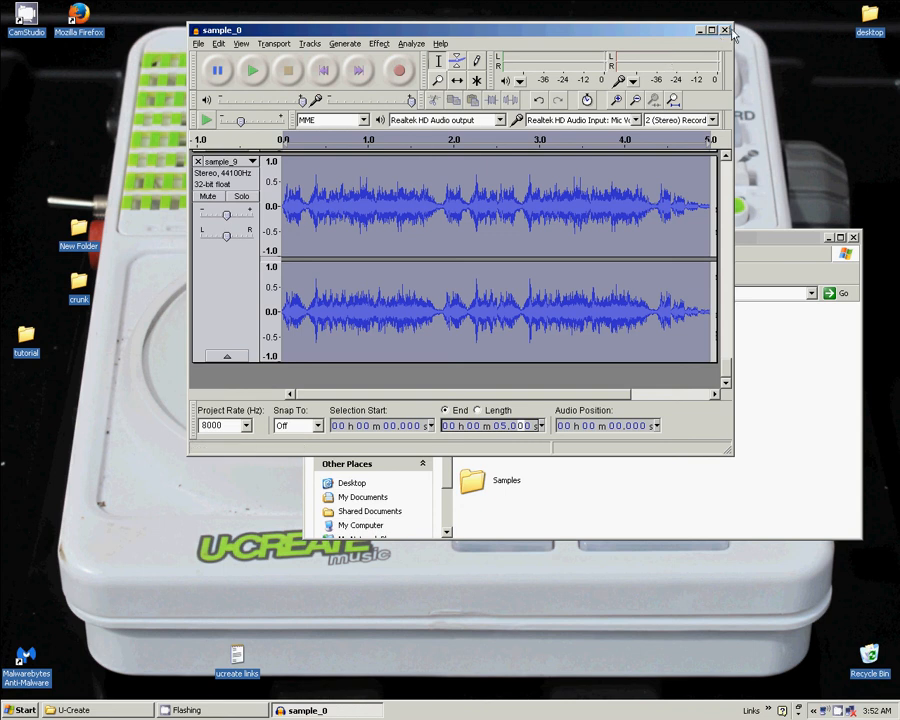
Close Audacity, discarding the unsaved project changes.
left_click(726, 30)
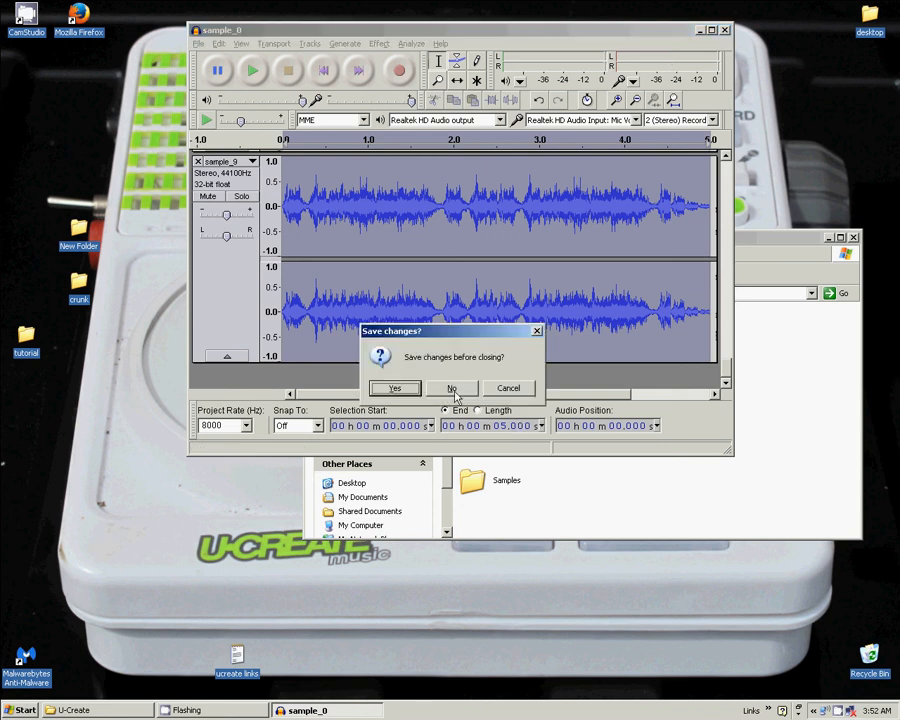
left_click(451, 388)
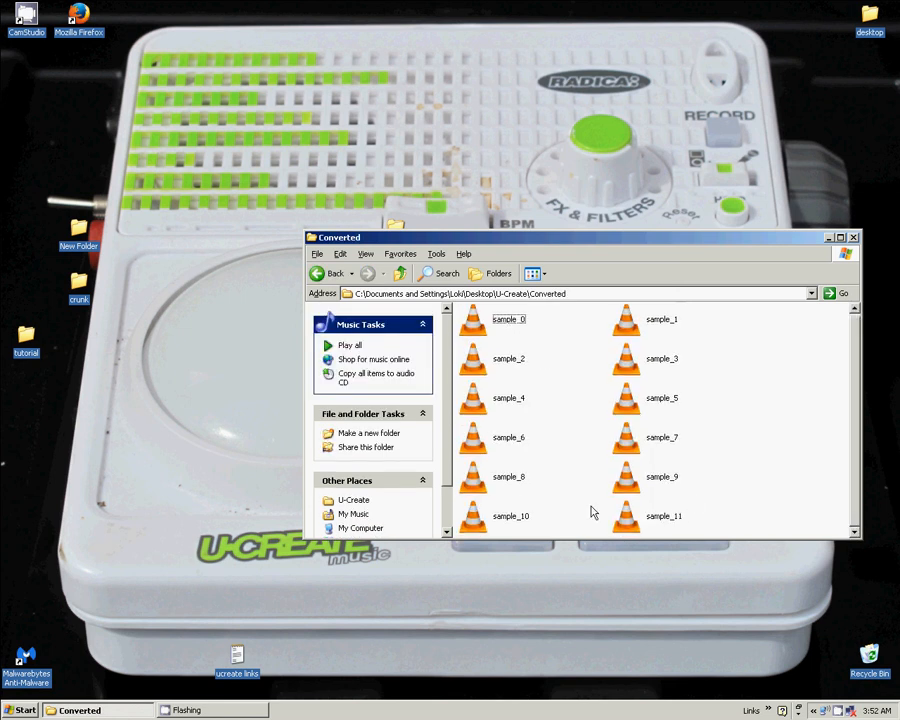
Navigate from Converted back up to the U-Create folder.
left_click(399, 273)
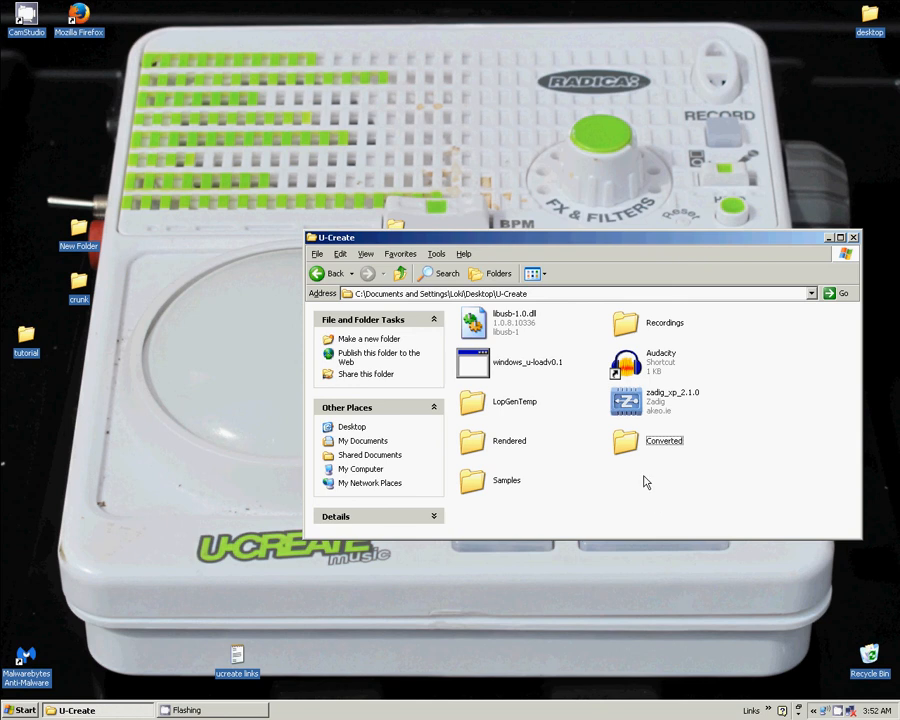
mouse_move(645, 491)
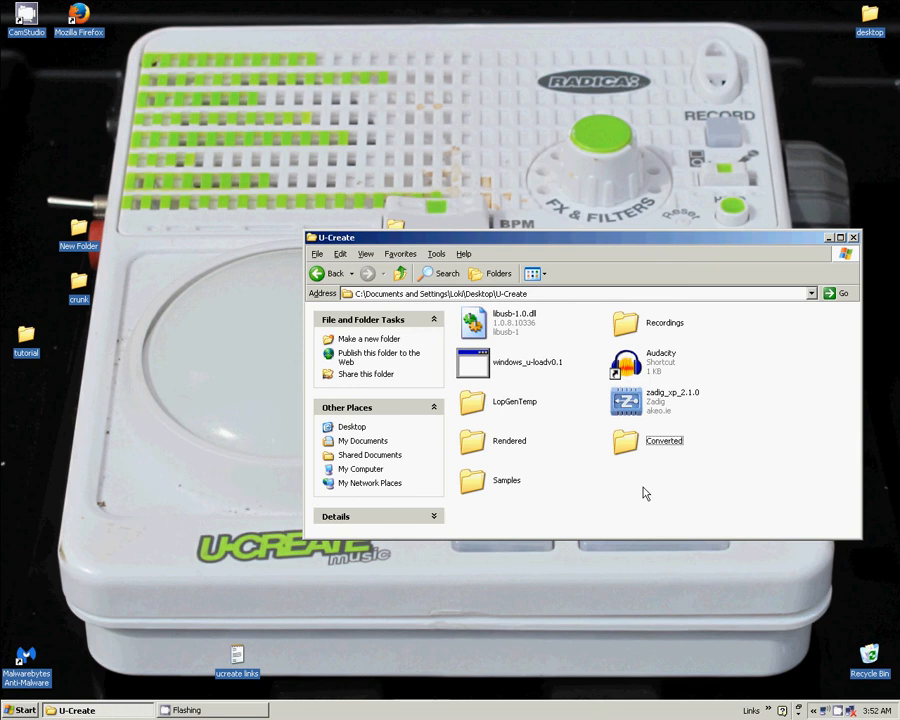